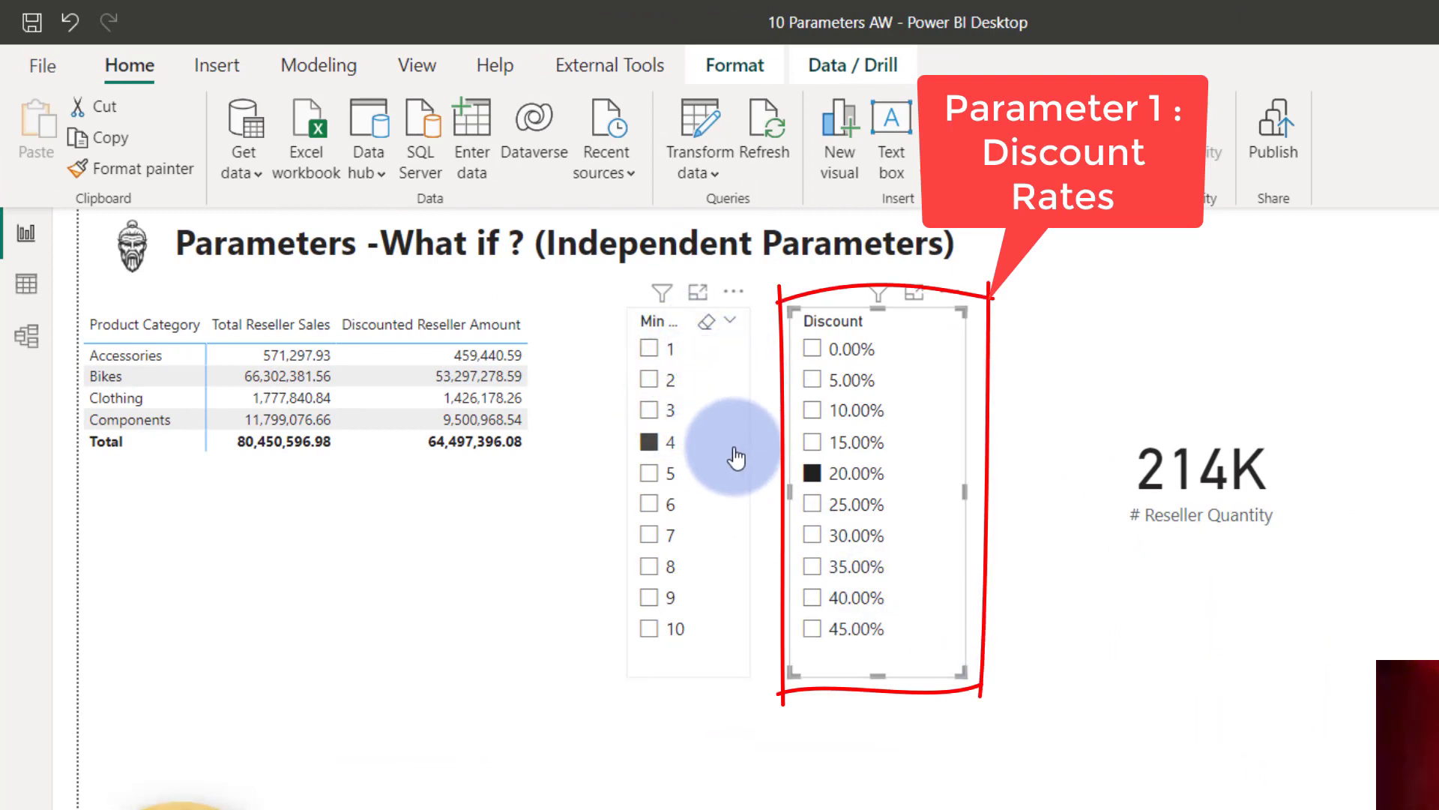
Define Discount = SELECTCOLUMNS(GENERATESERIES(0, 0.45, 0.05), "Discount", [Value]) as a new table.
click(649, 504)
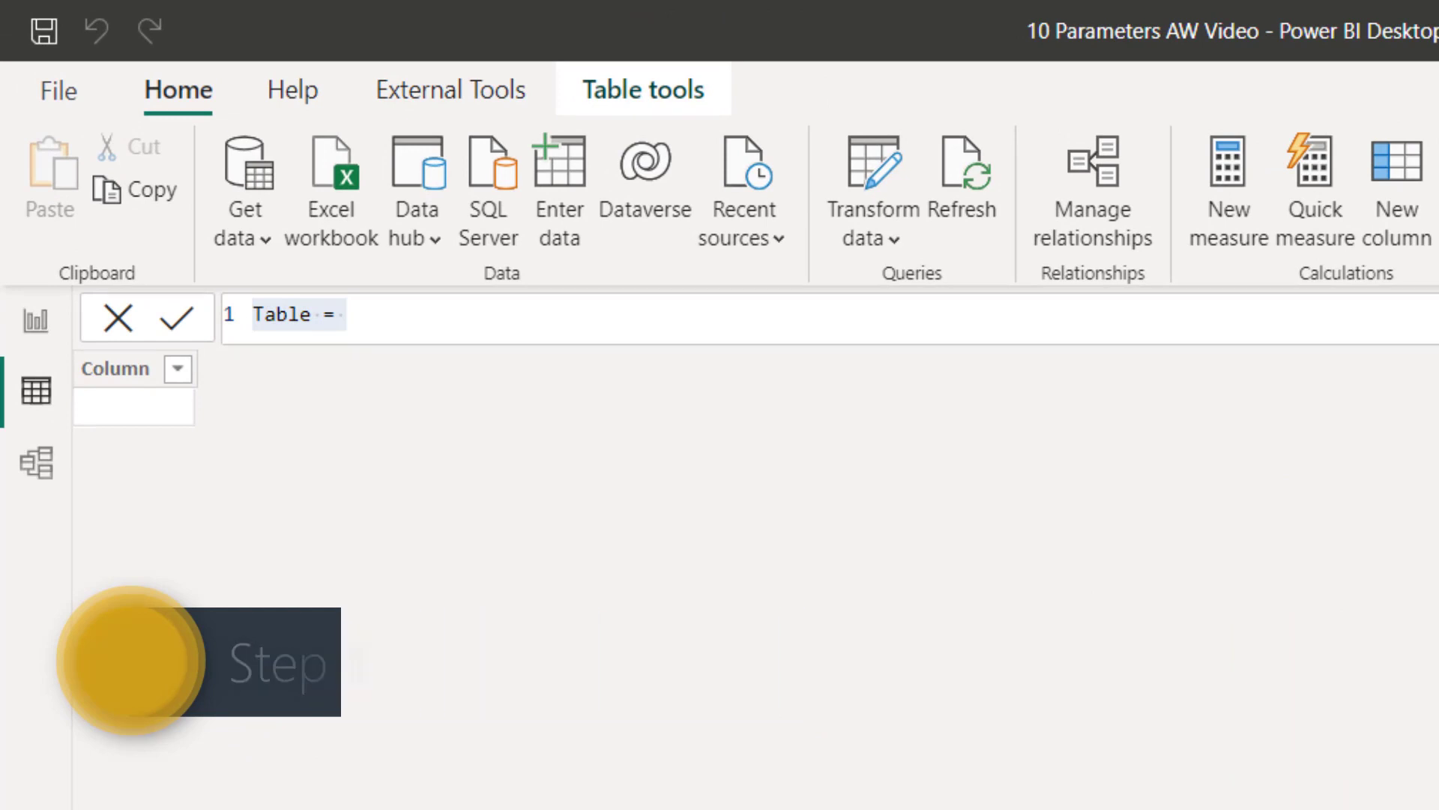
click(402, 314)
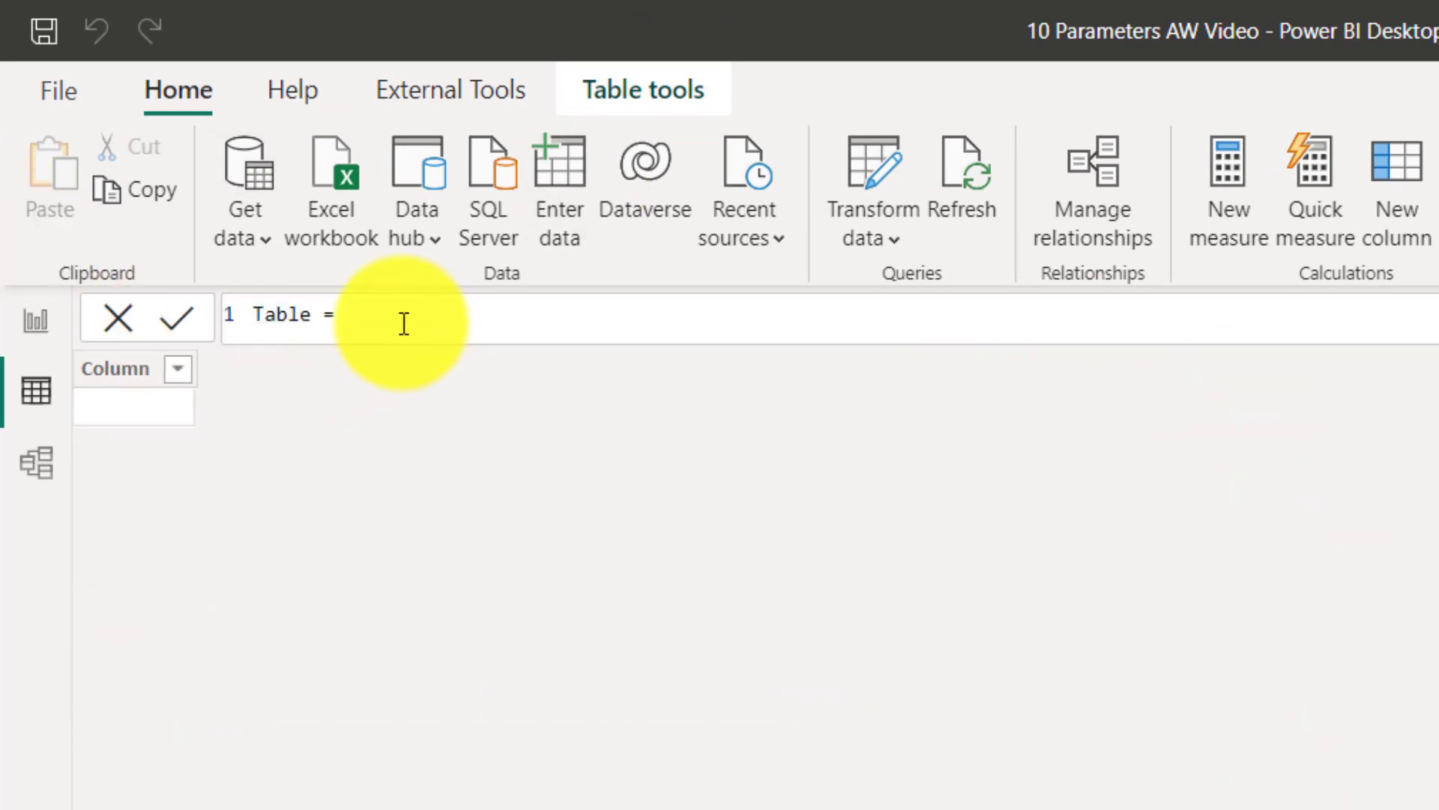
double_click(284, 315)
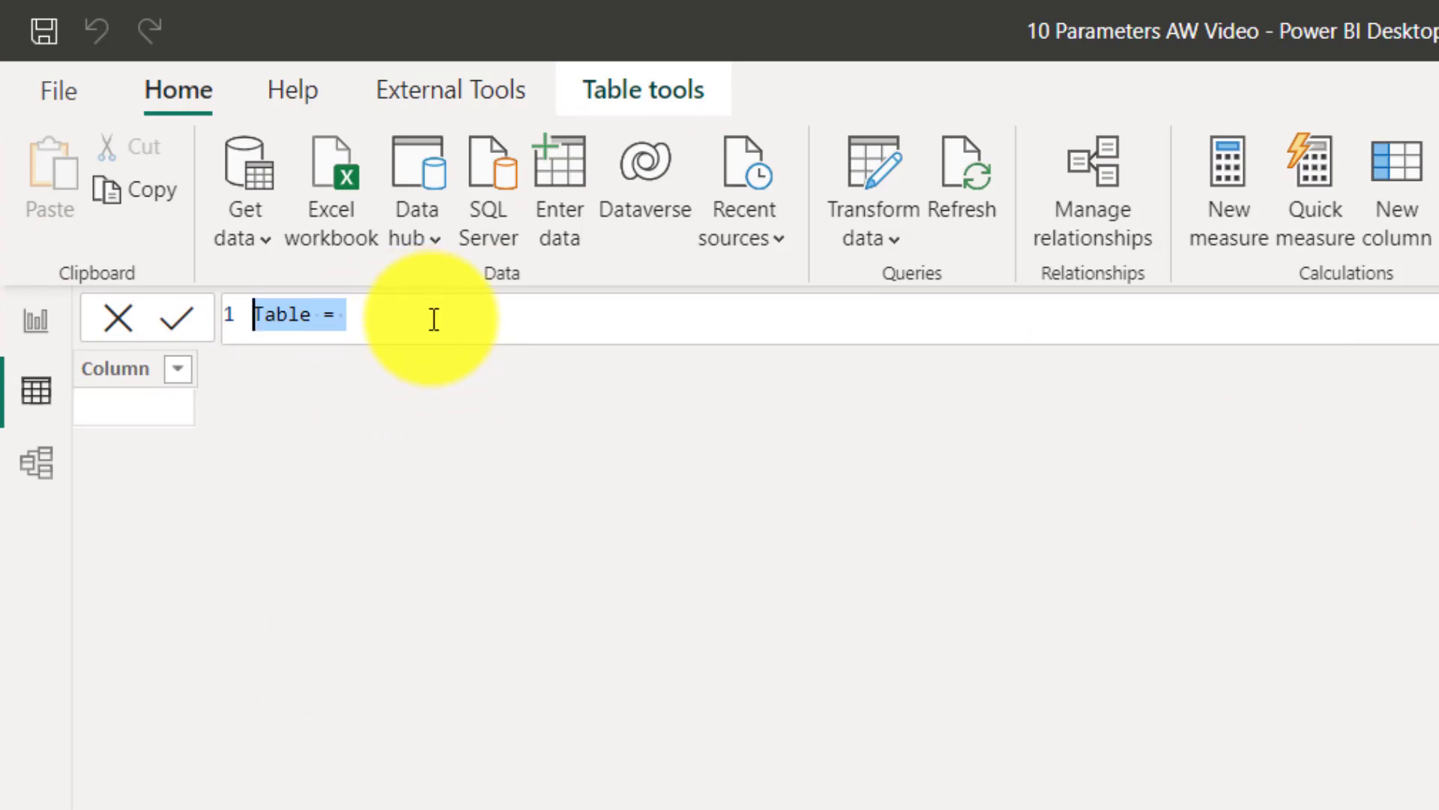
text(Discount = SELECTCOLUMNS(GENERATESERIES(0, 0.45, 0.05), "Discount", [Value]))
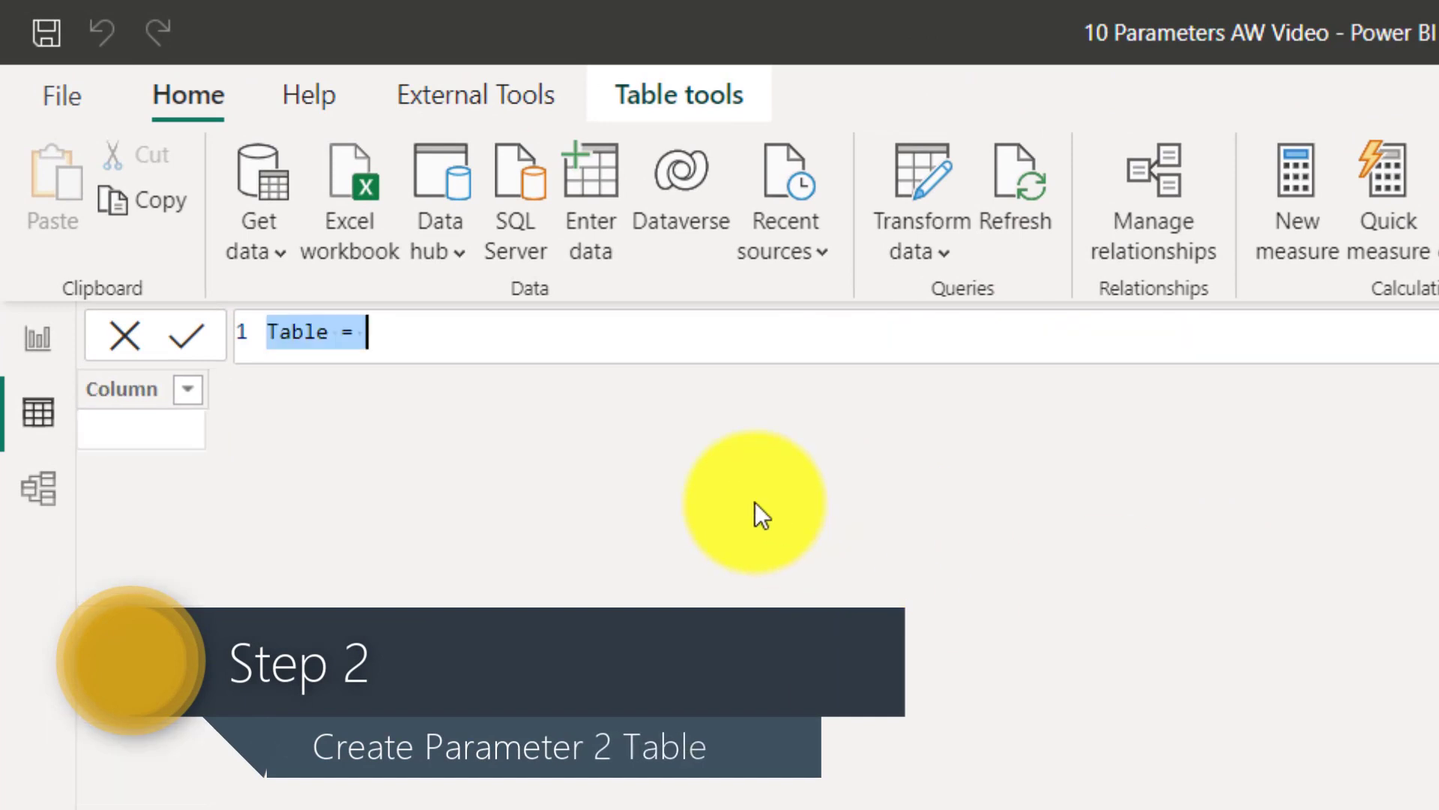
Define and commit Min Quantity = SELECTCOLUMNS(GENERATESERIES(1,10,1),"Min Quantity", [Value]).
text(Min Quantity = SELECTCOLUMNS(GENERATESERIES(1,10,1),"Min Quantity", [Value]))
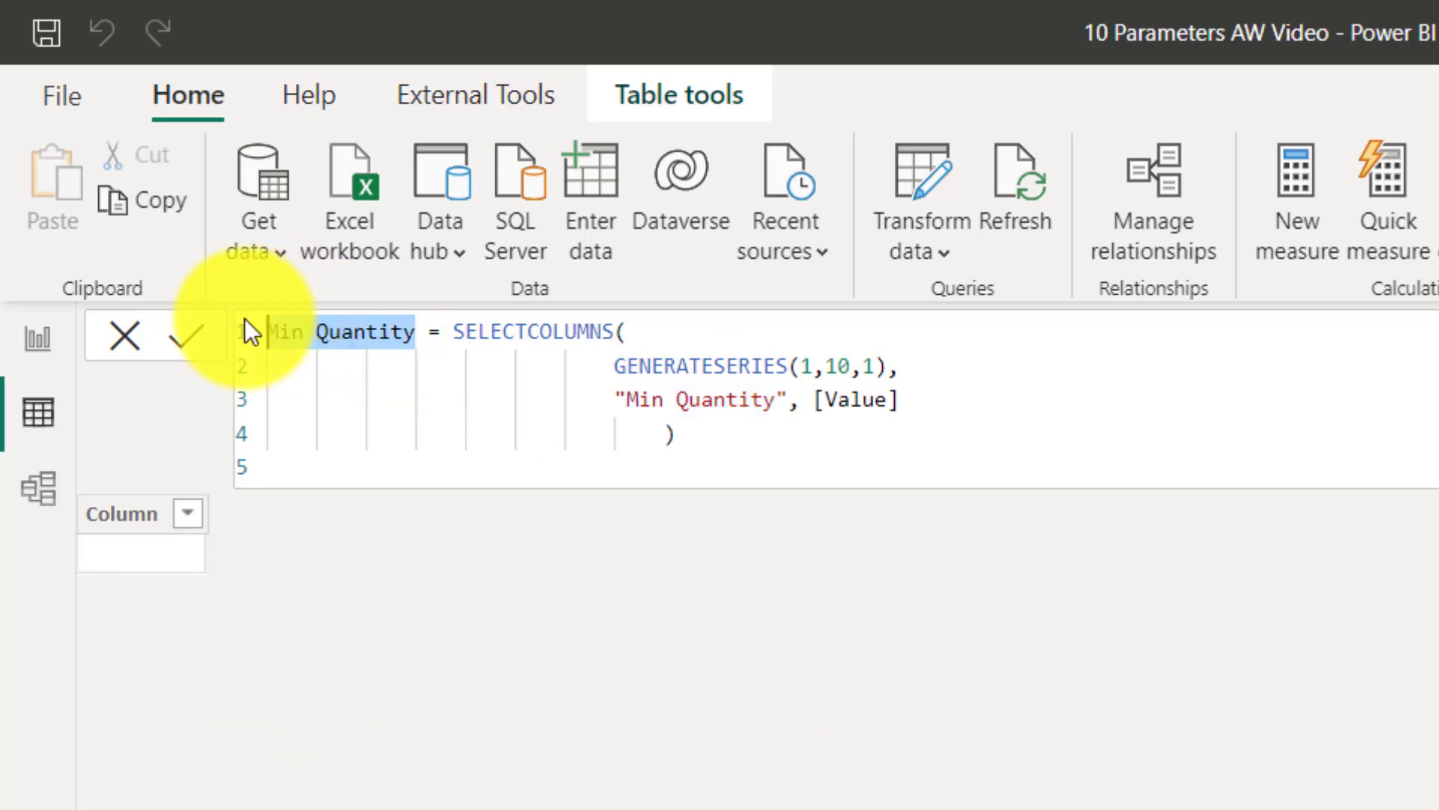
double_click(532, 332)
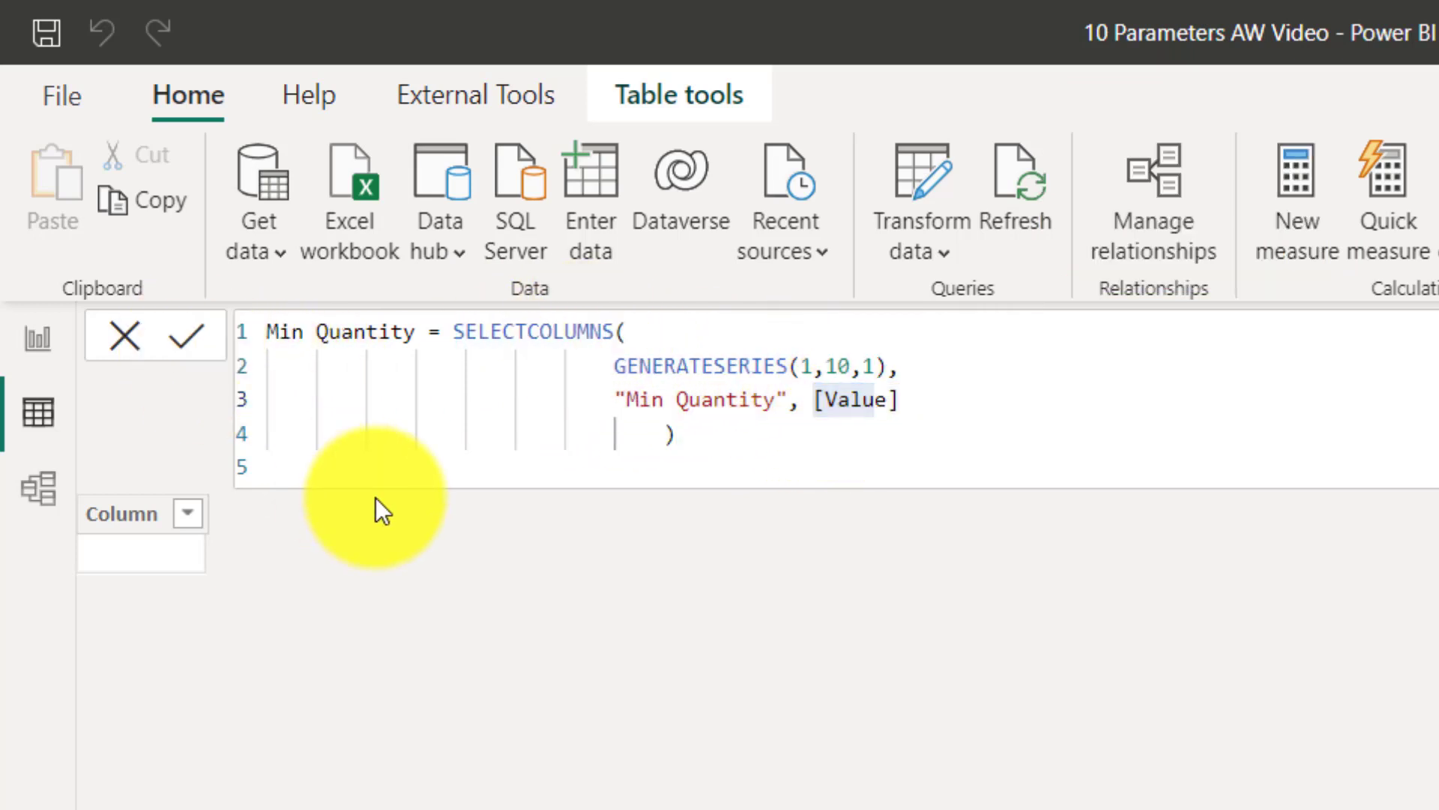
click(185, 338)
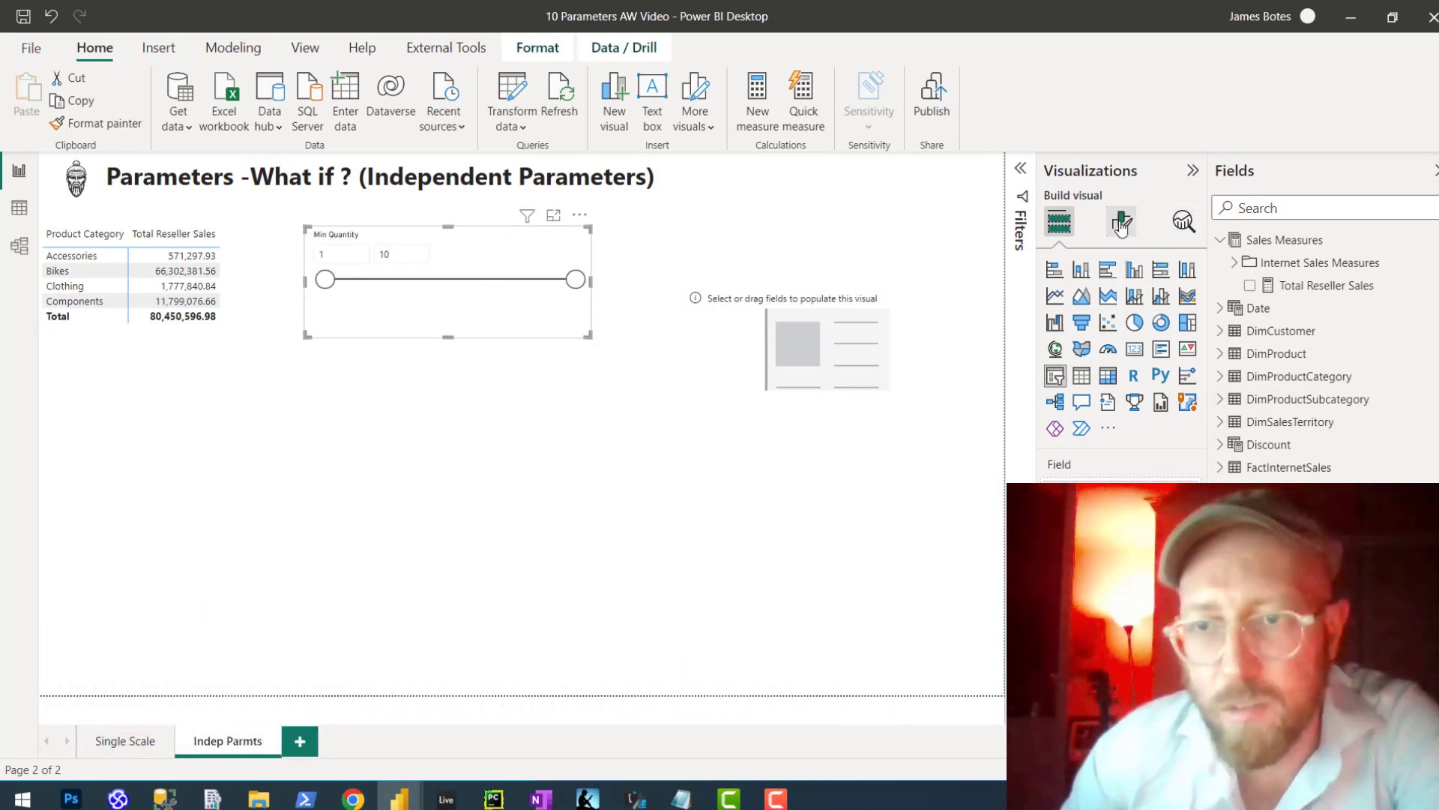
Set the Min Quantity slicer's style to Vertical list in Slicer settings.
click(1121, 222)
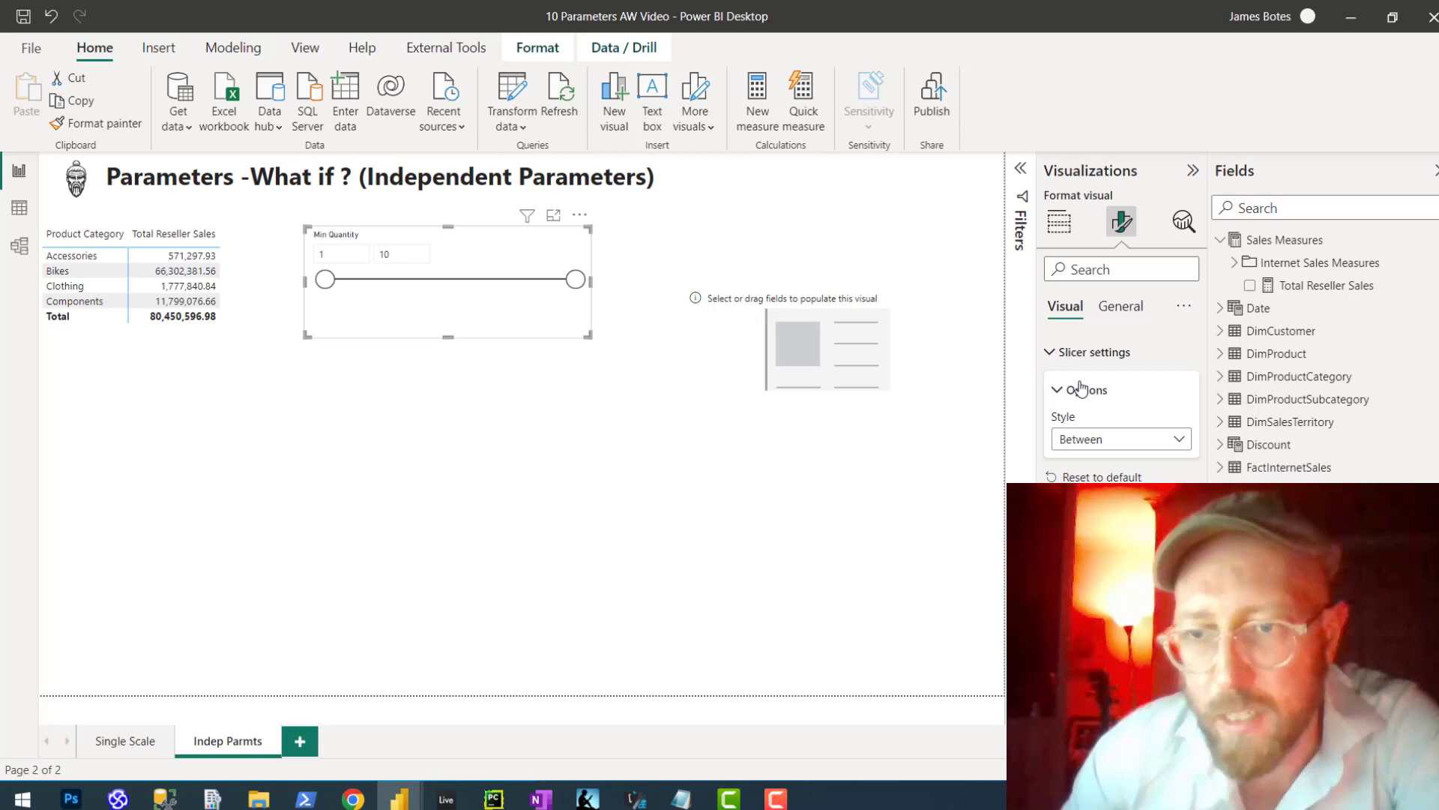
click(1121, 437)
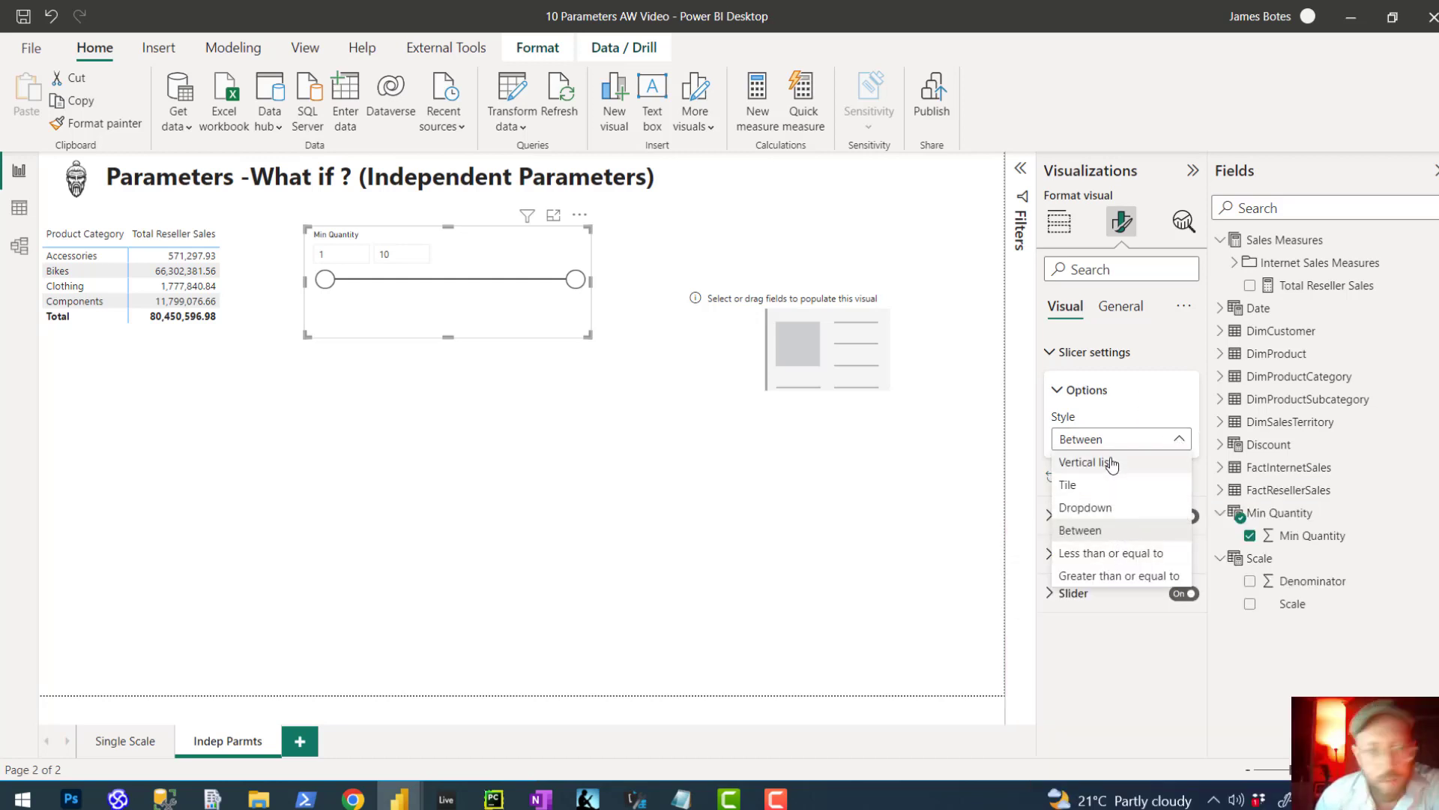
click(1088, 461)
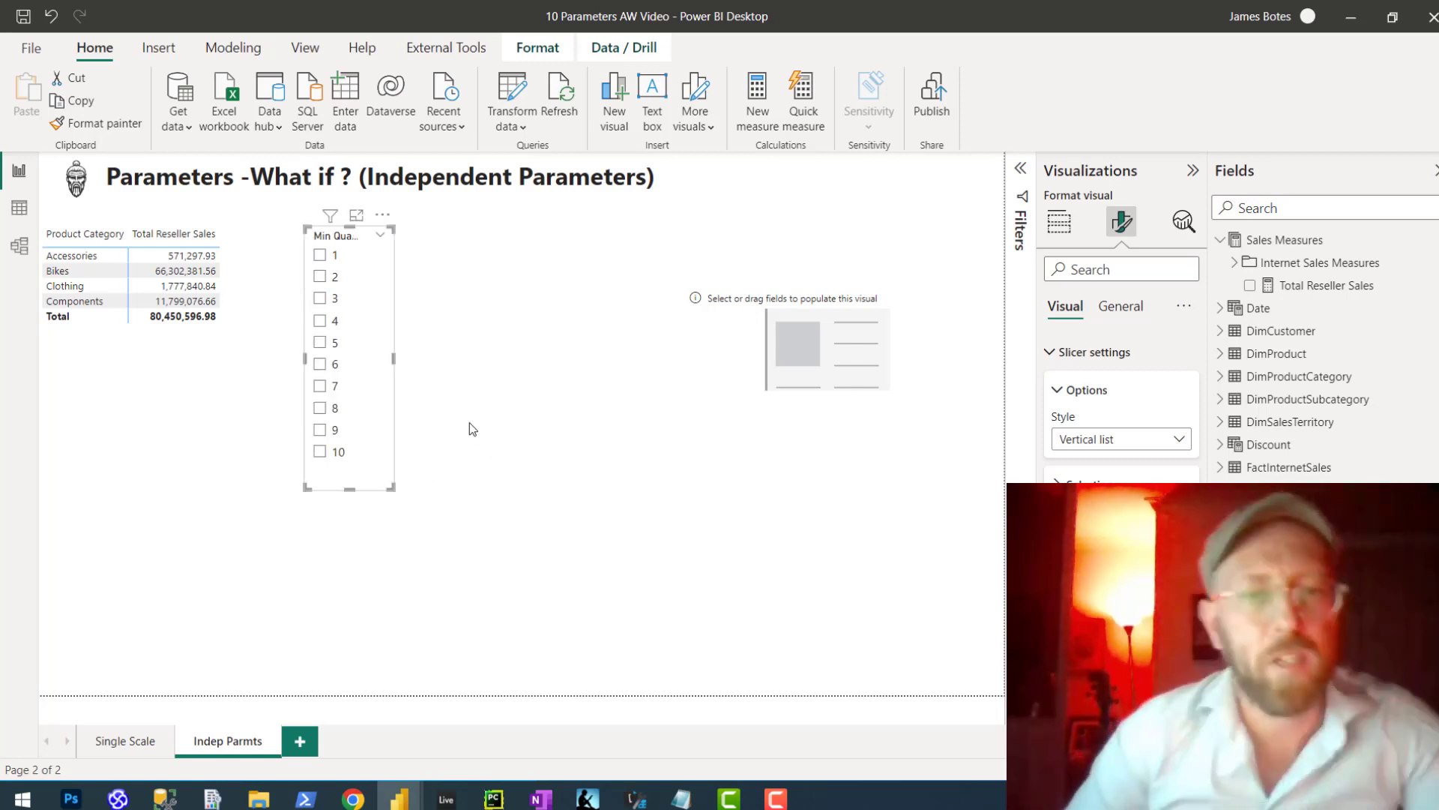
click(321, 386)
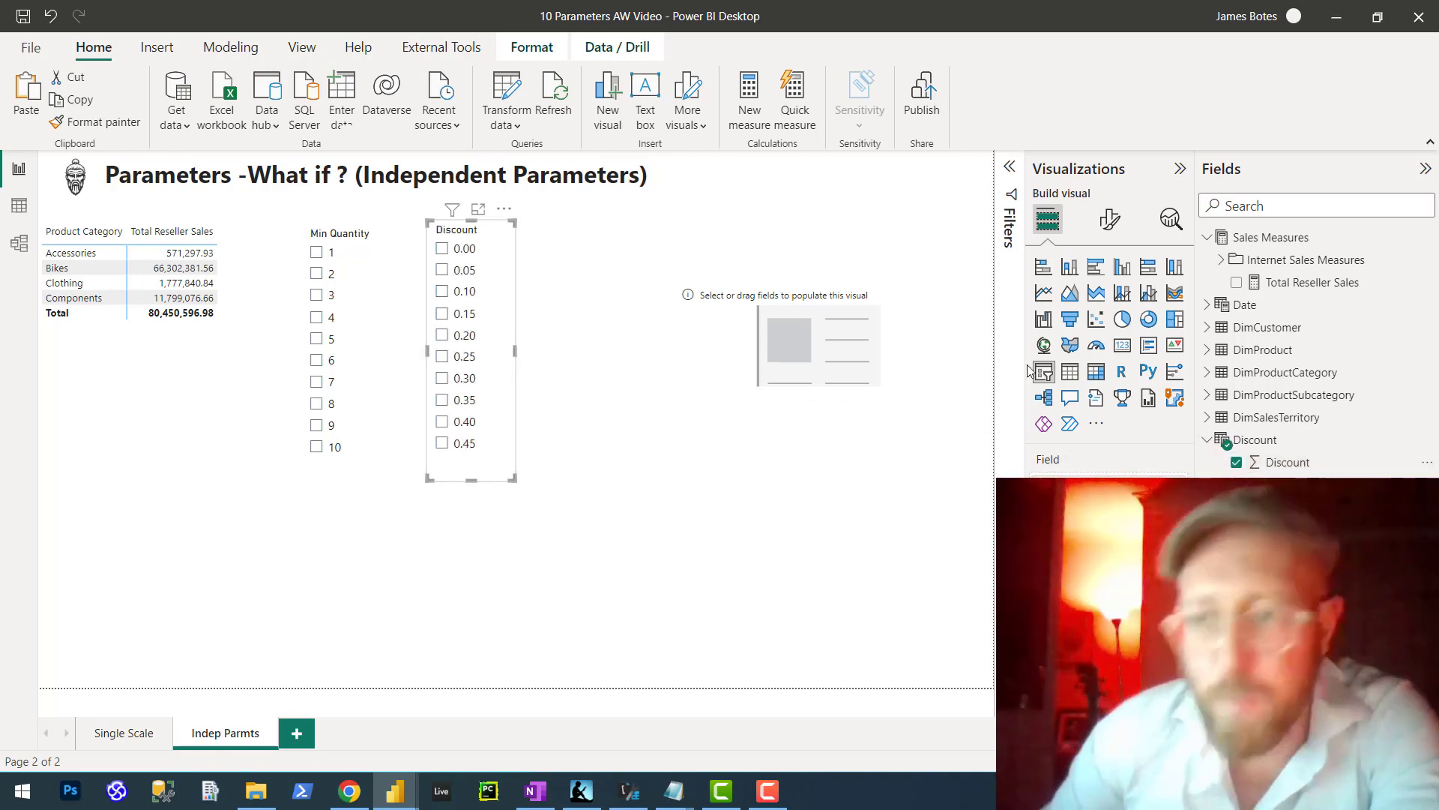
Format the Discount column as Percentage via Column tools.
click(1287, 462)
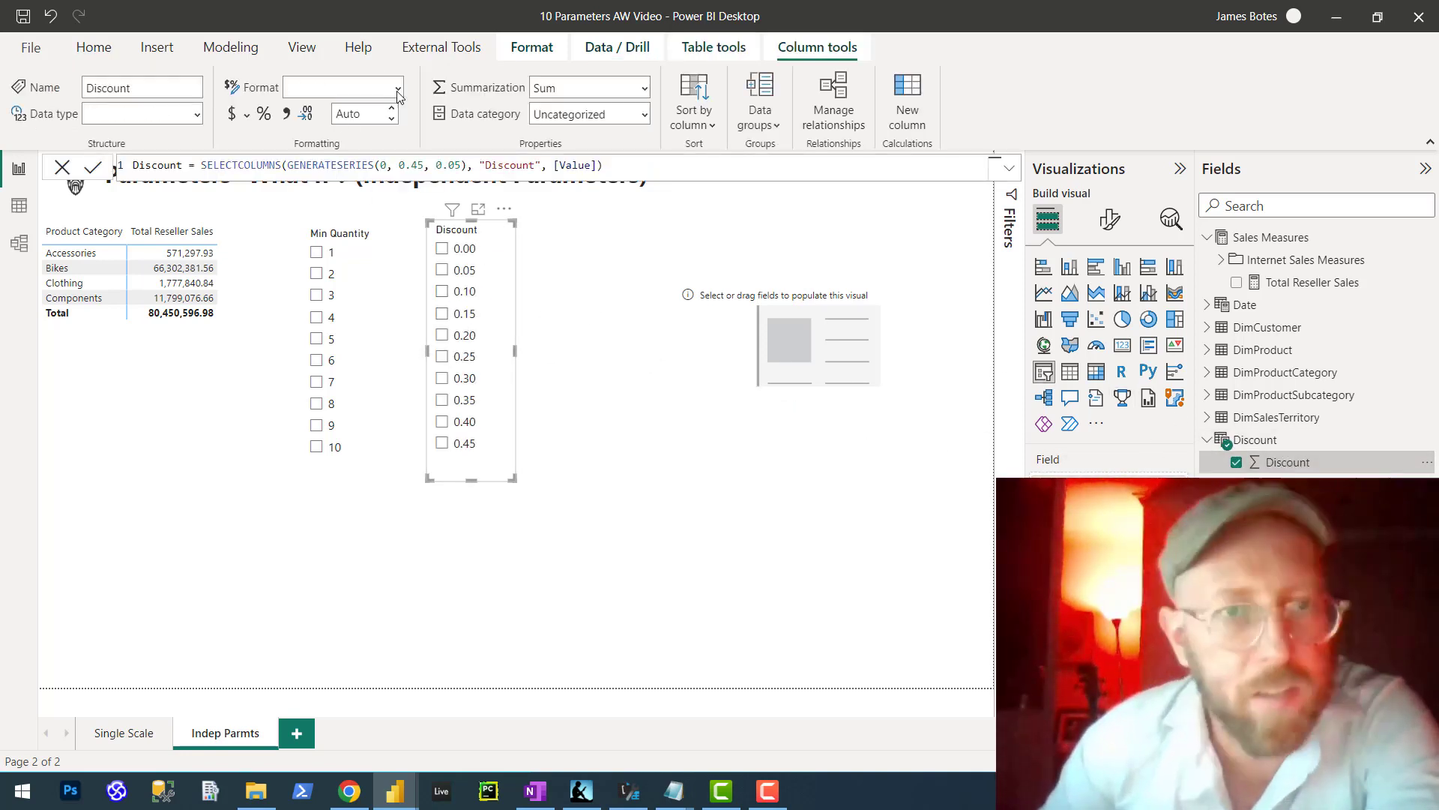
click(398, 87)
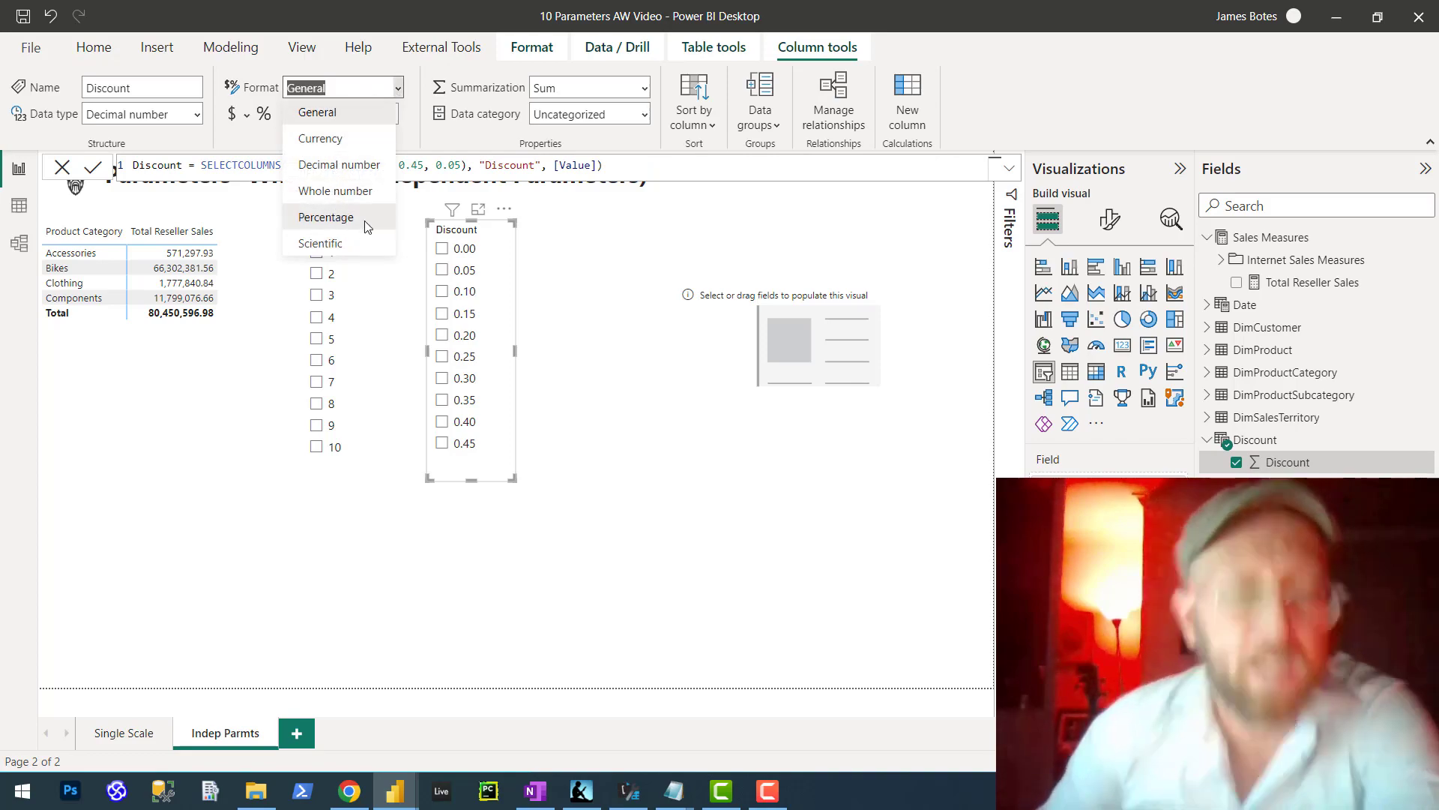
click(326, 216)
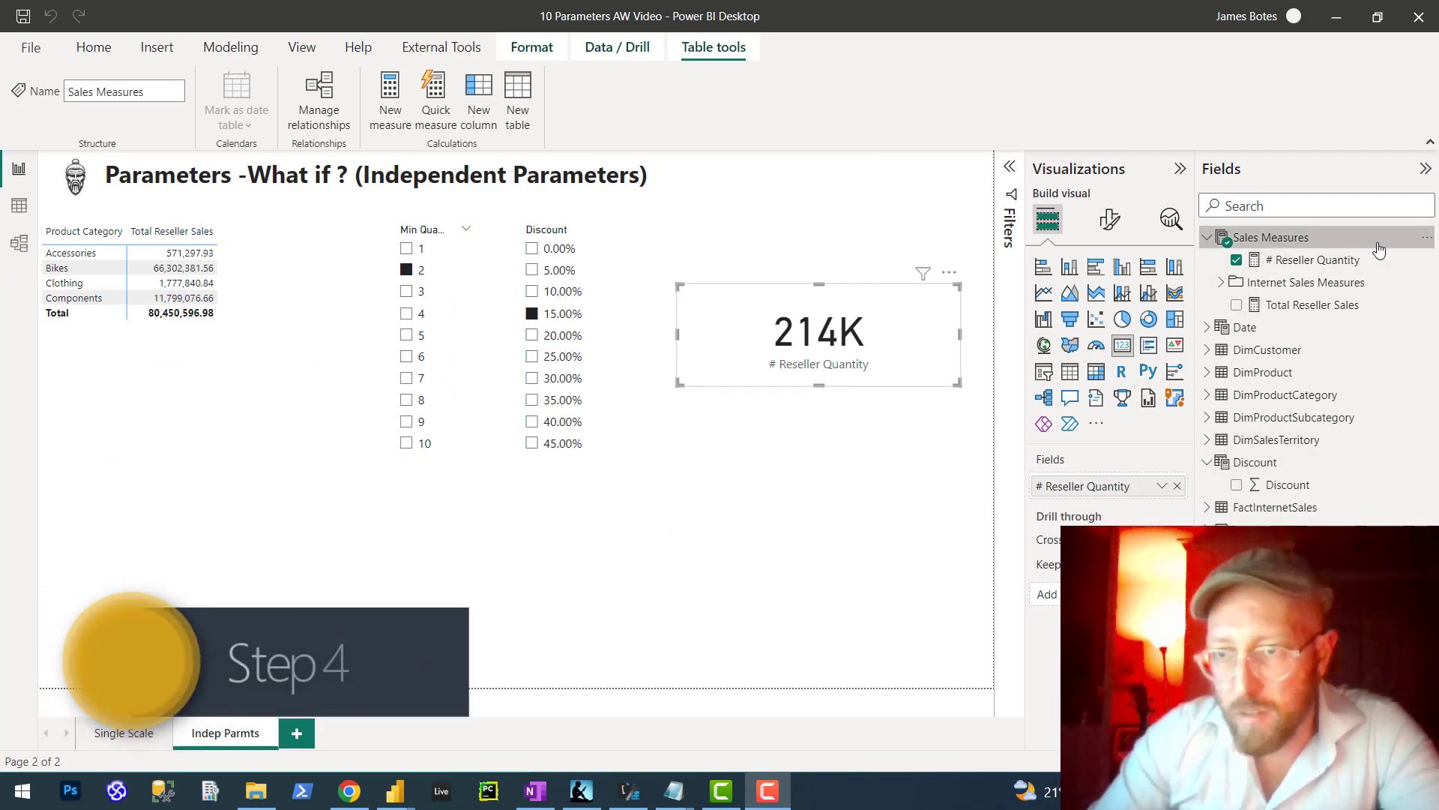
Add a new measure to Sales Measures from its right-click menu.
right_click(1267, 237)
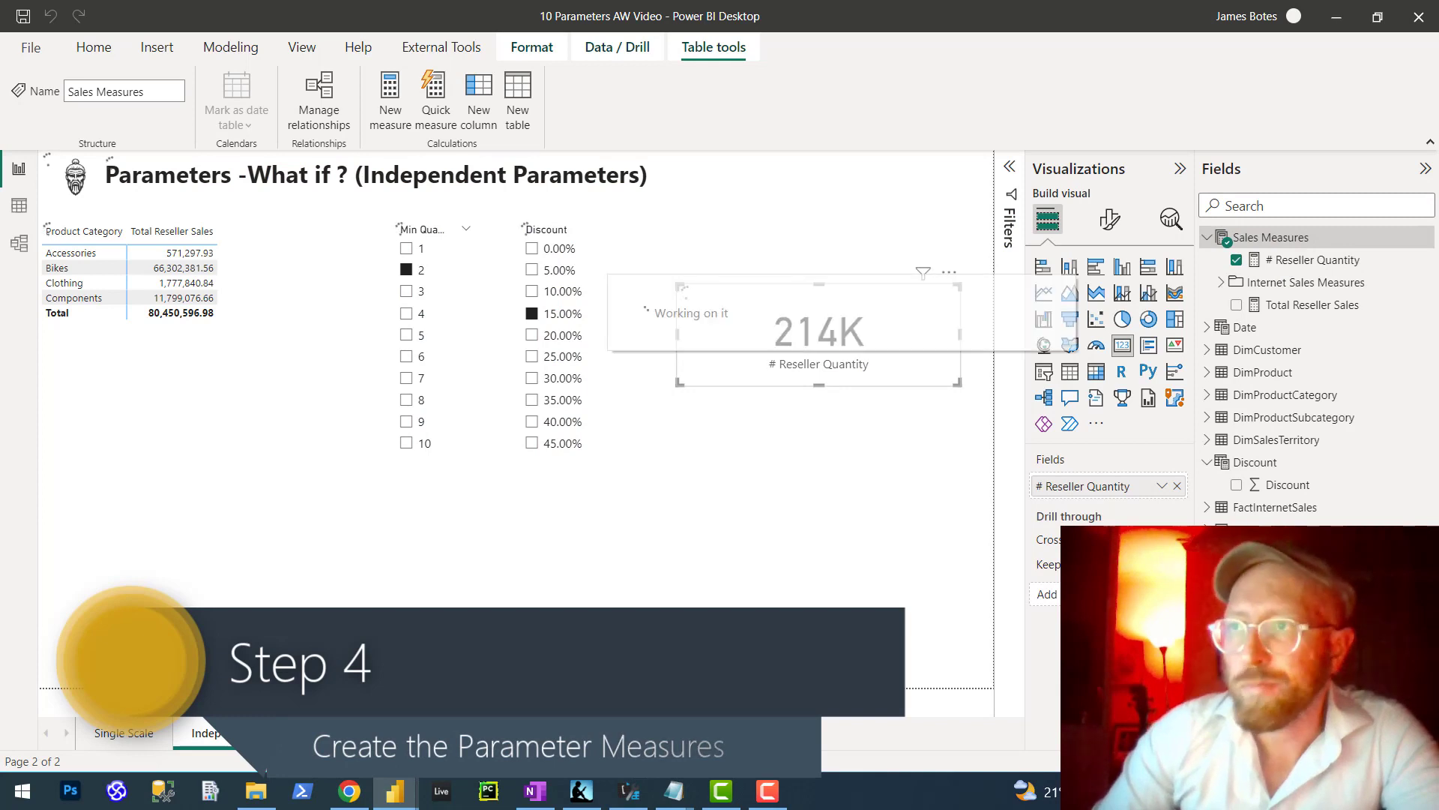
click(390, 99)
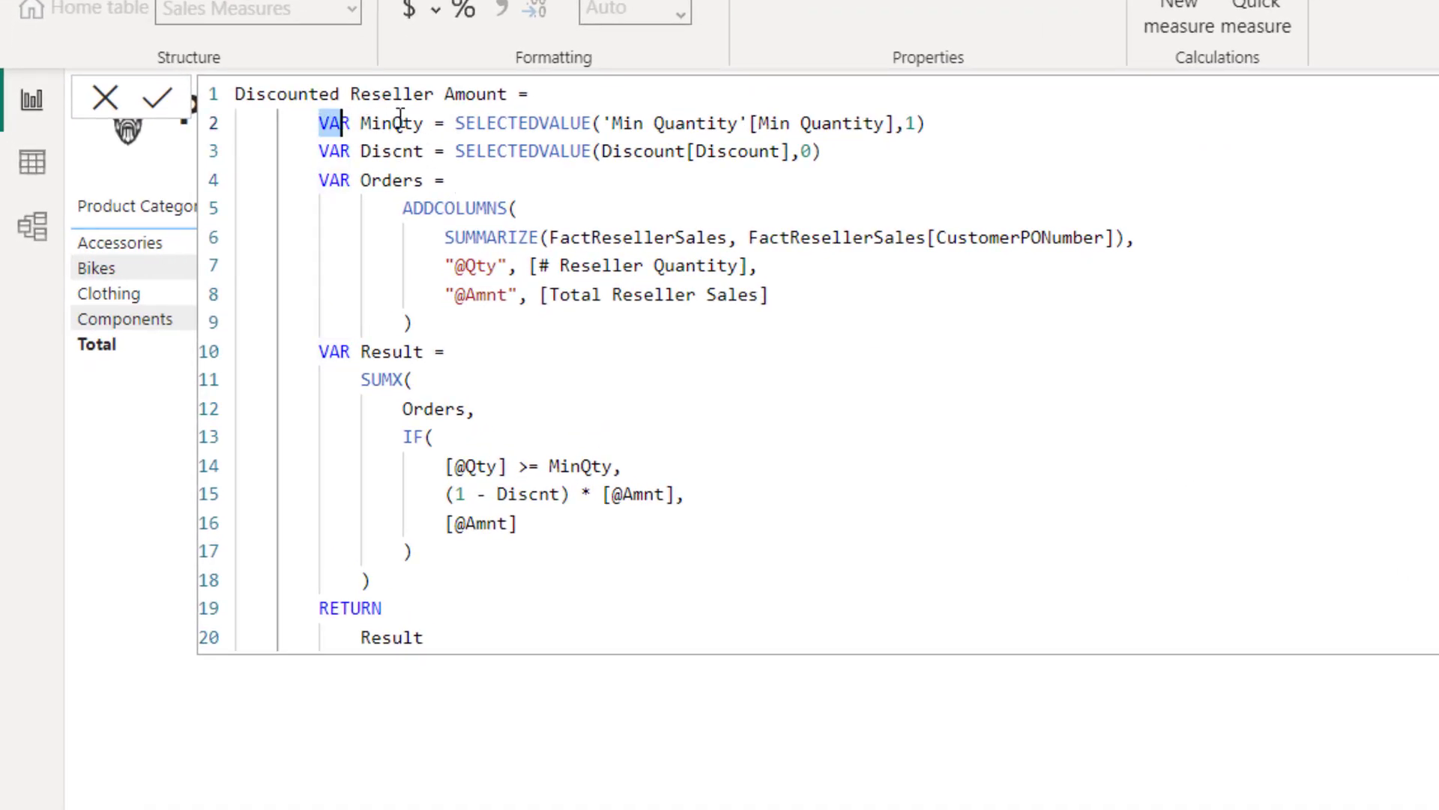
click(362, 123)
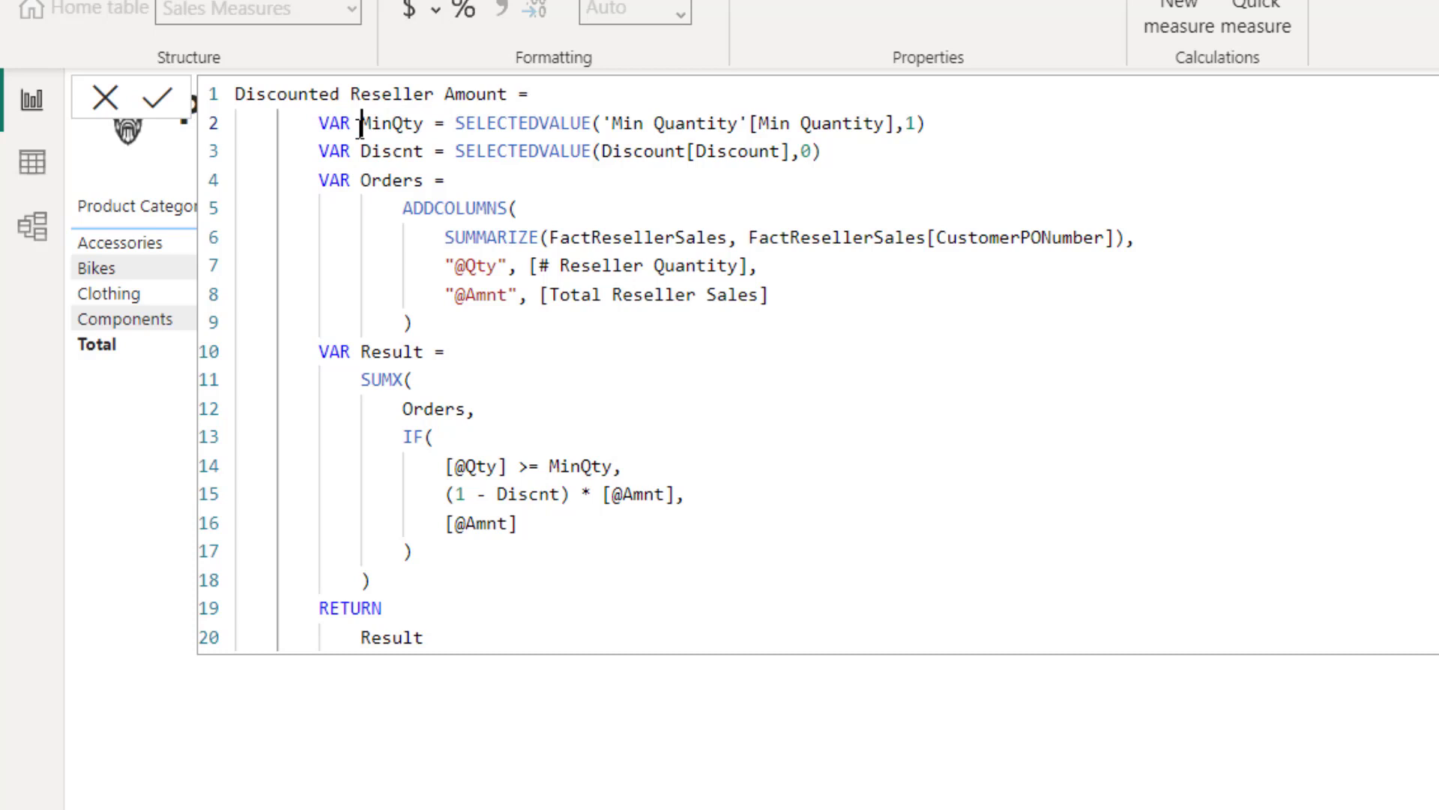
double_click(498, 125)
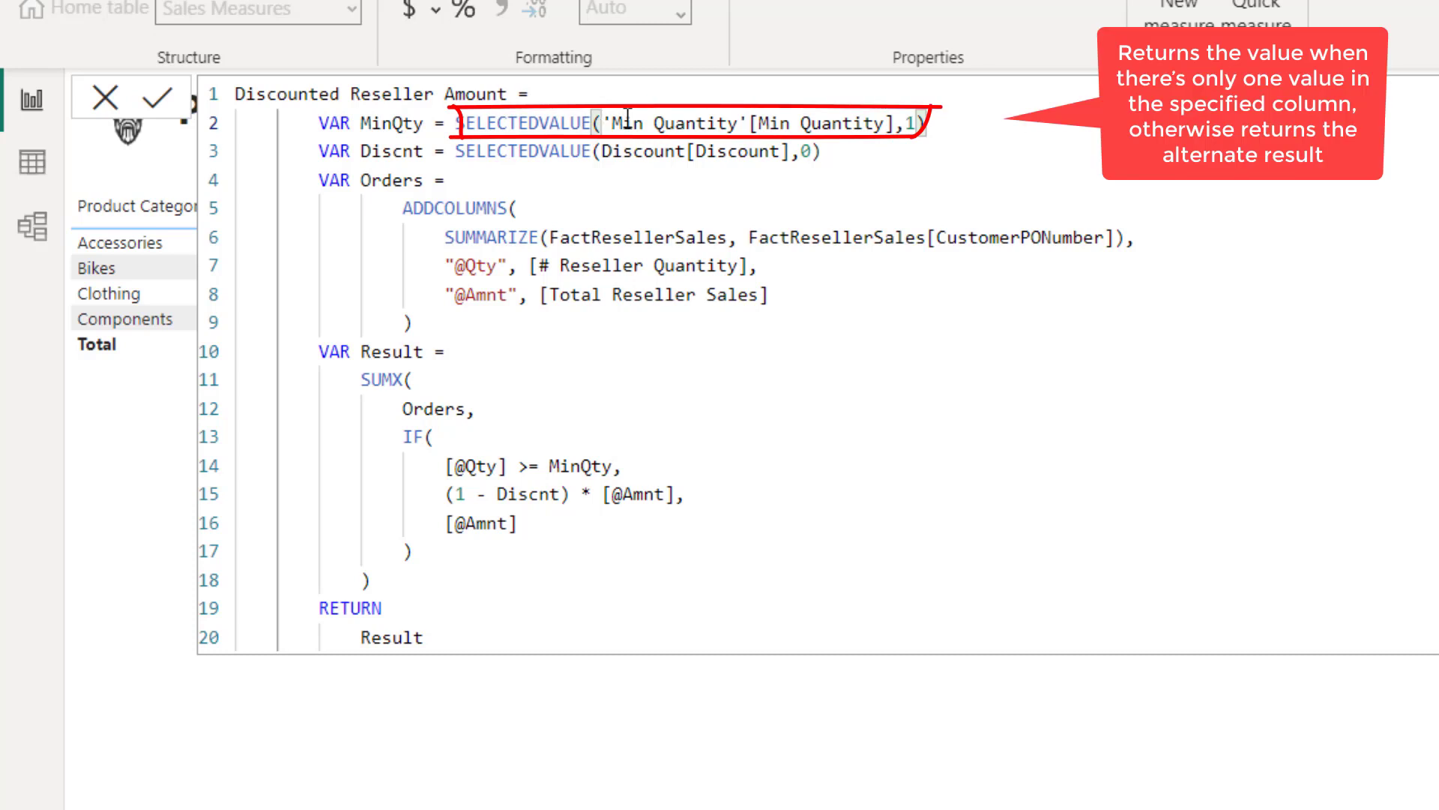
double_click(821, 125)
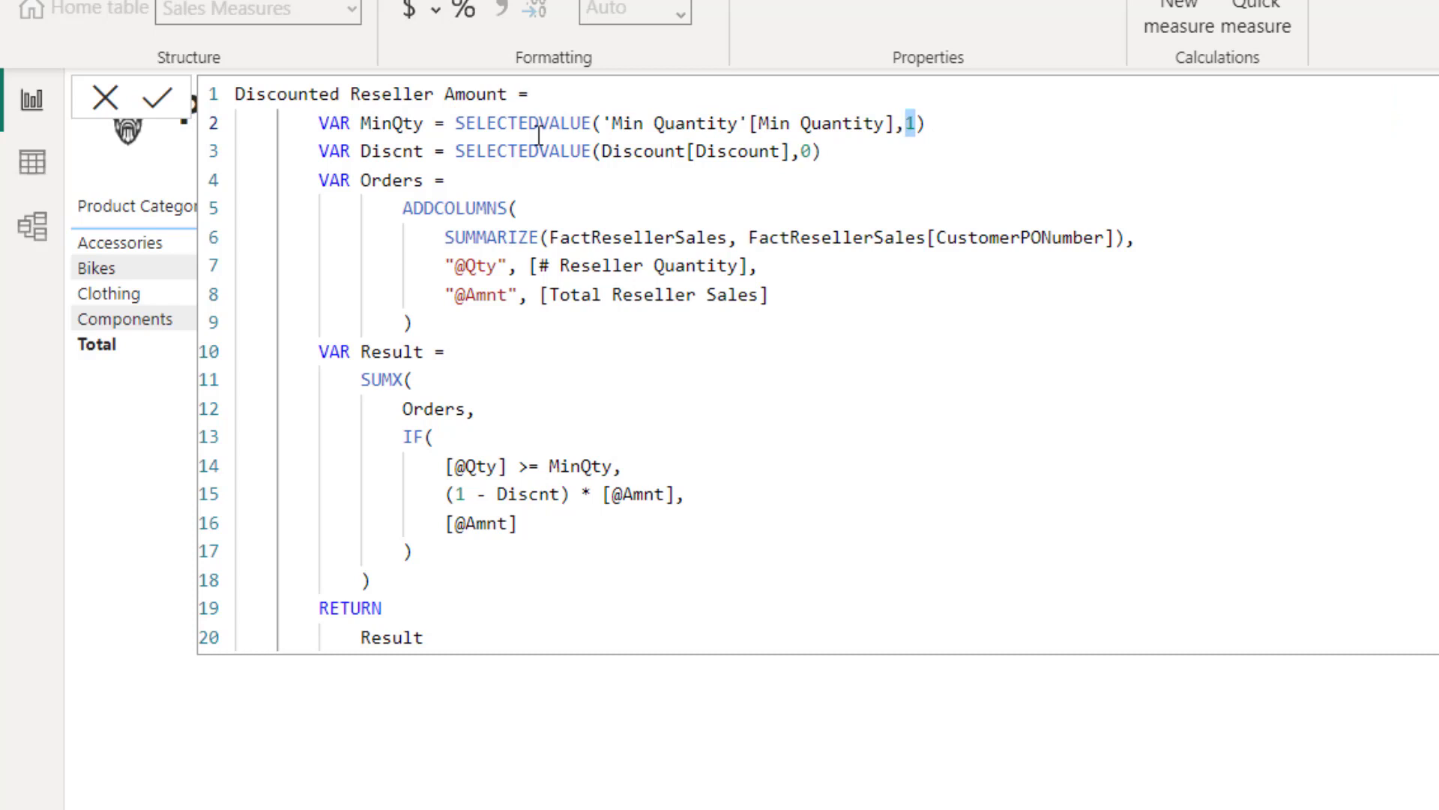
double_click(391, 151)
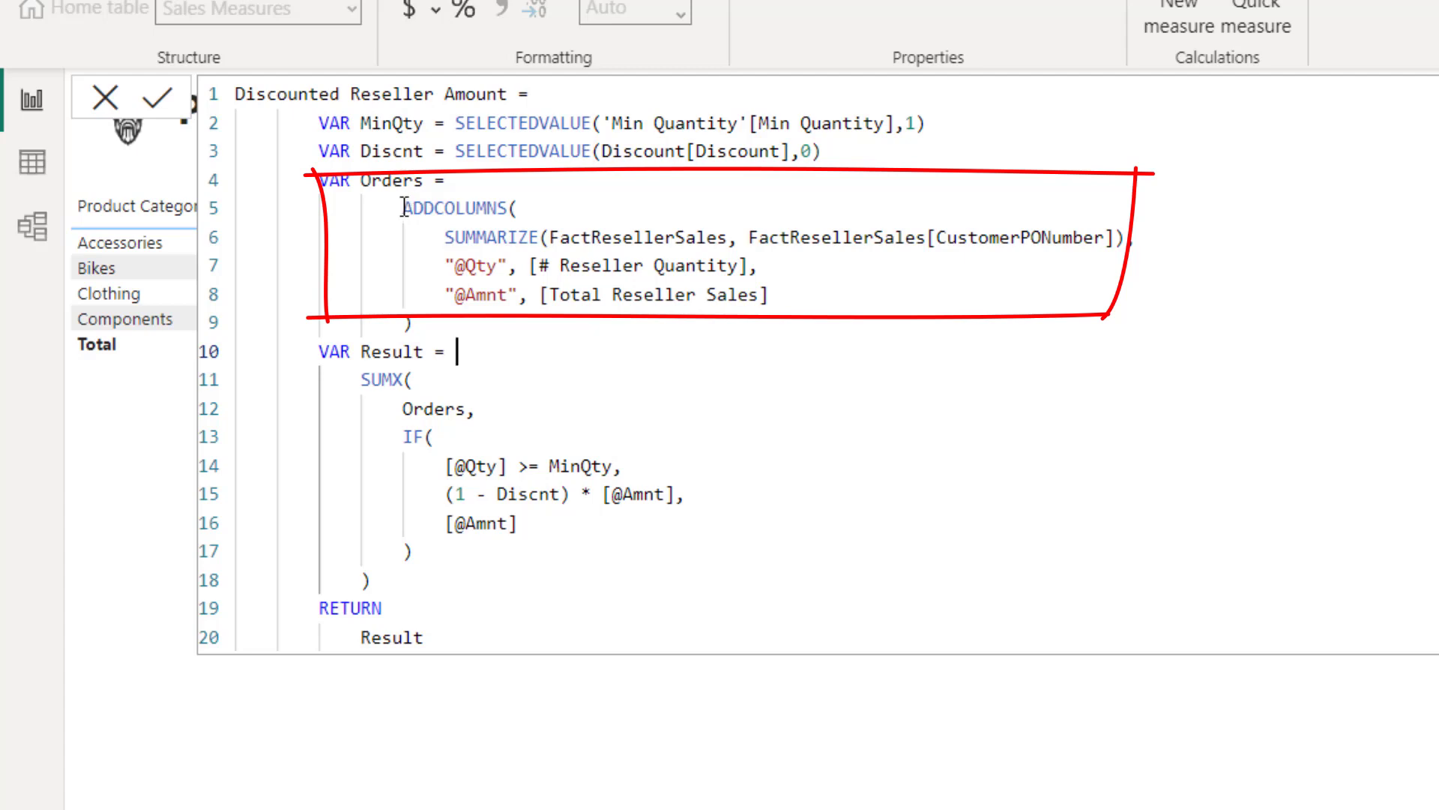
drag(401, 207, 414, 322)
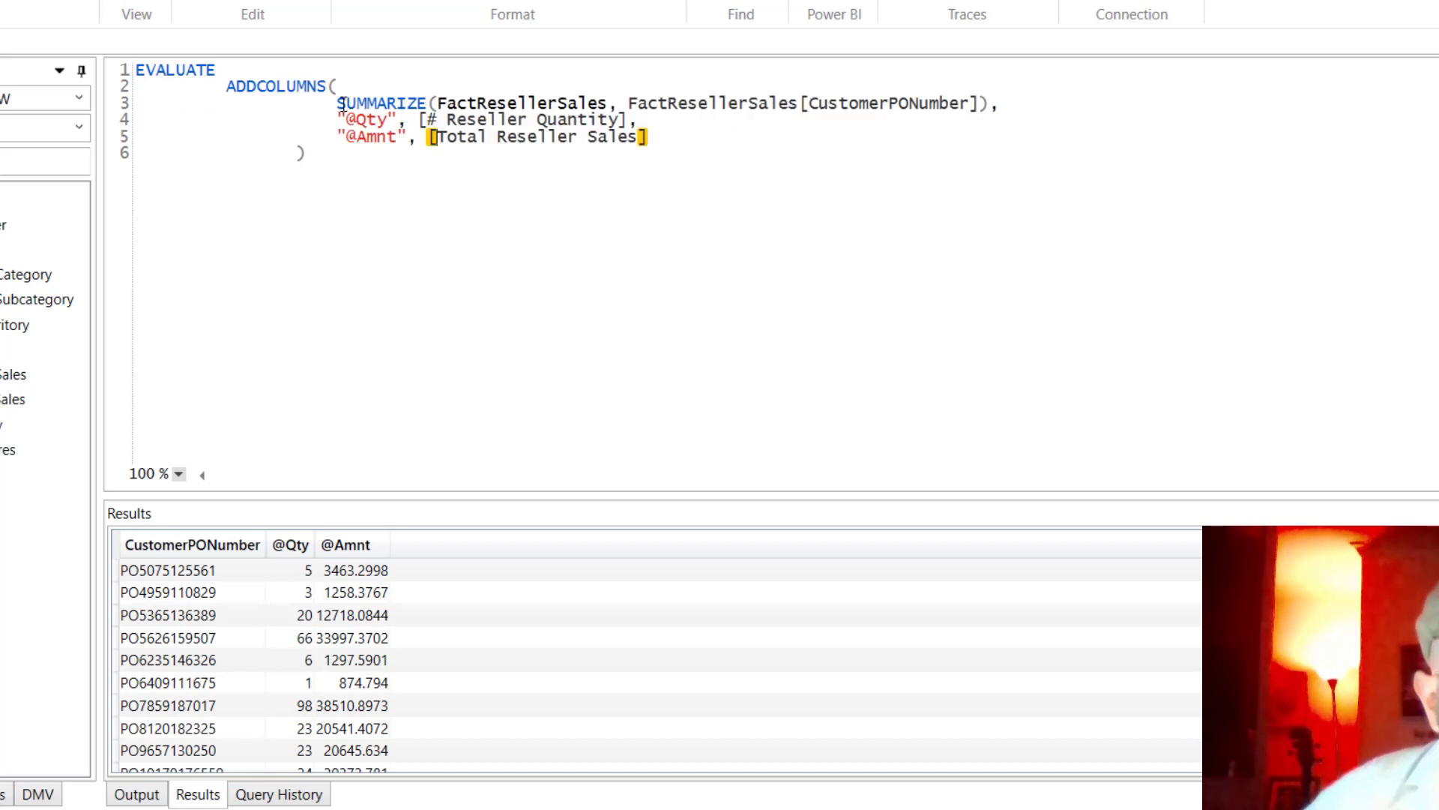
drag(337, 103, 998, 103)
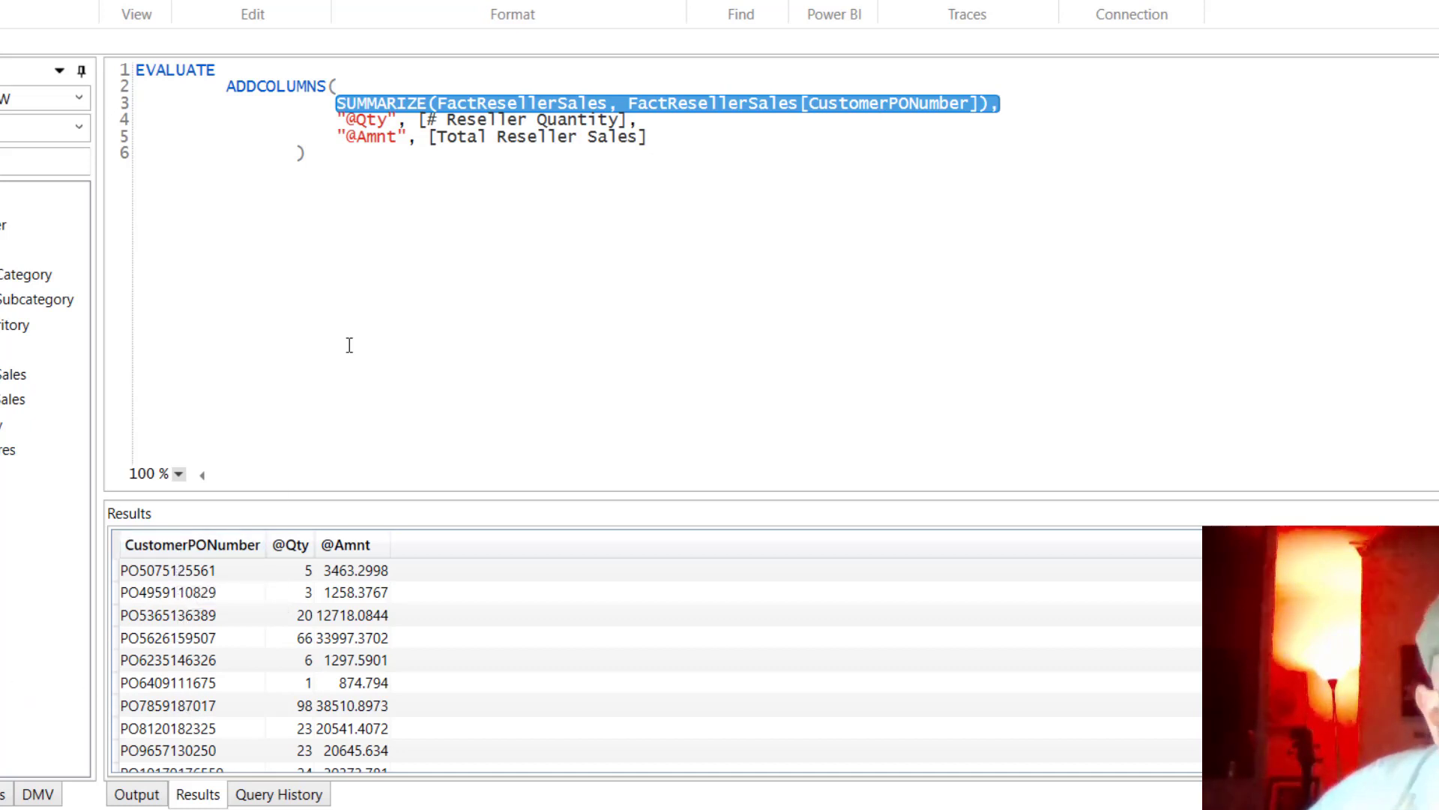
click(366, 120)
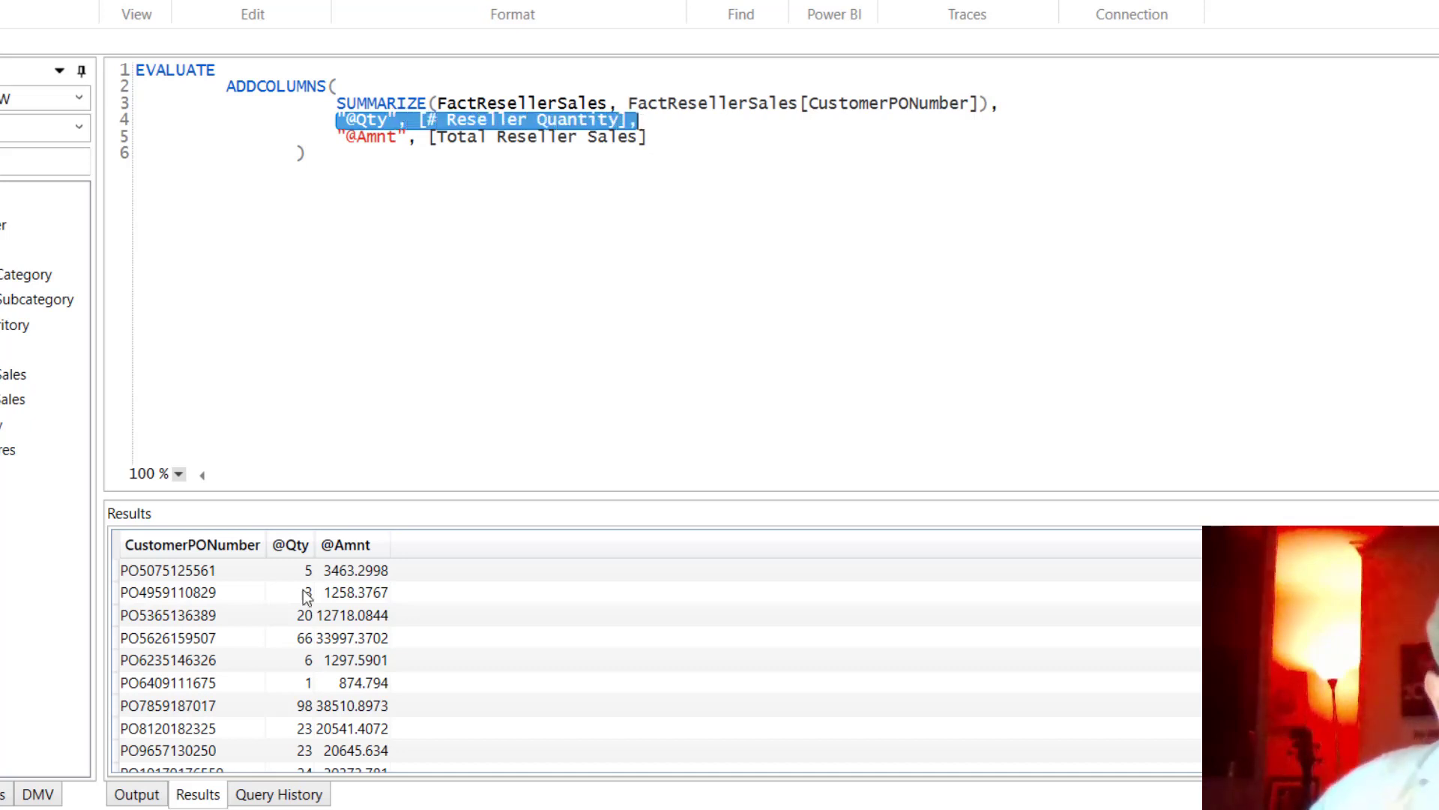
mouse_move(285, 615)
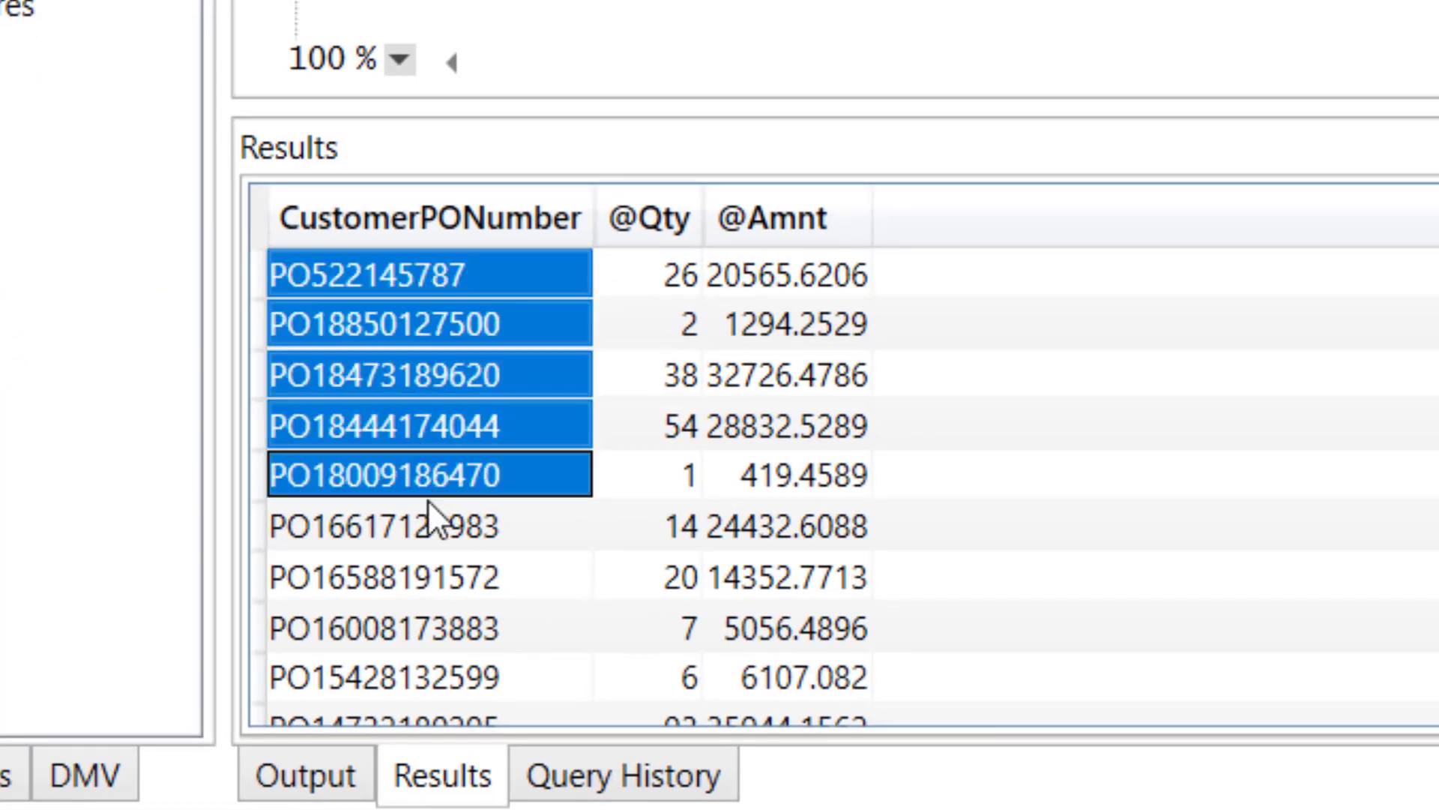
click(652, 524)
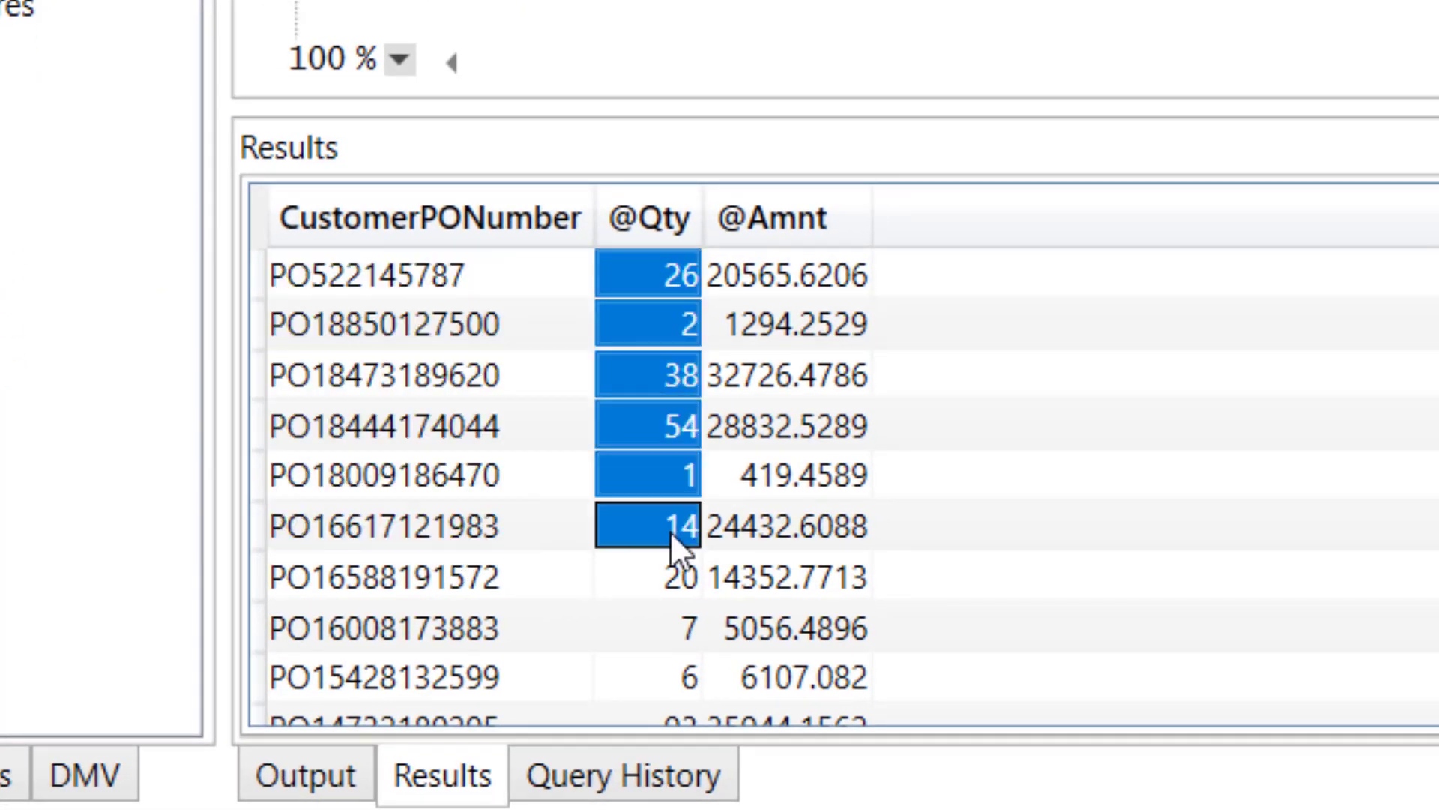
click(784, 273)
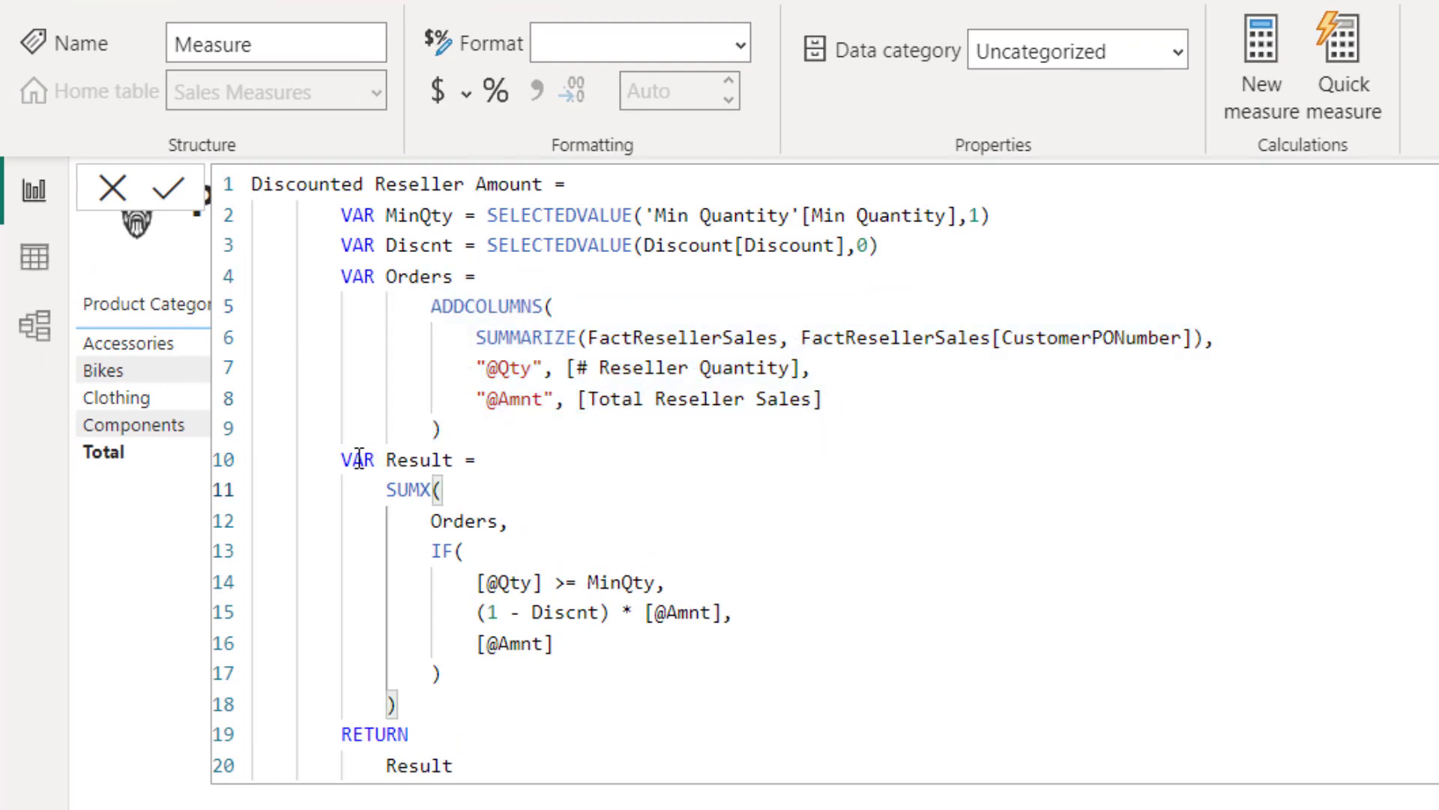
drag(330, 450, 799, 725)
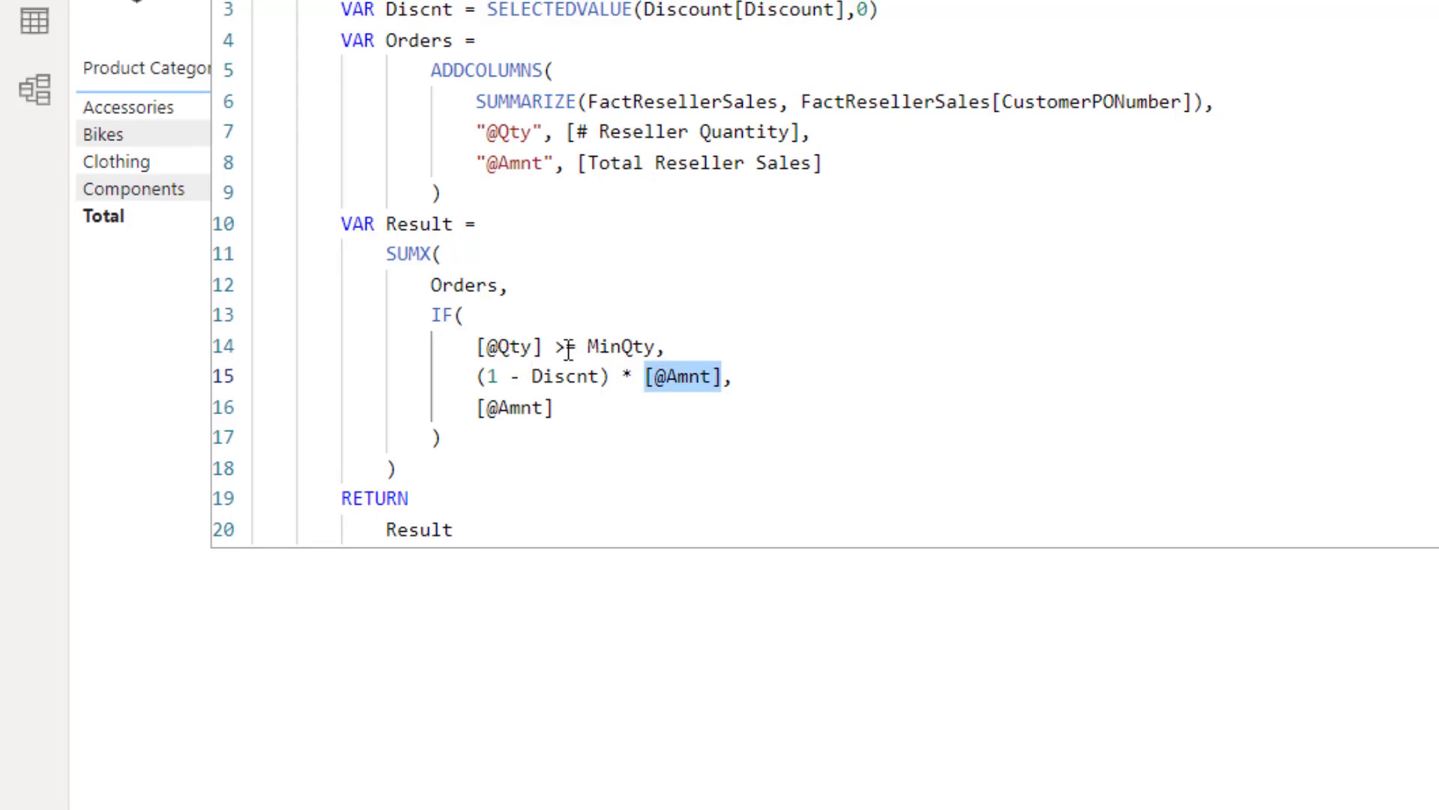
text(=)
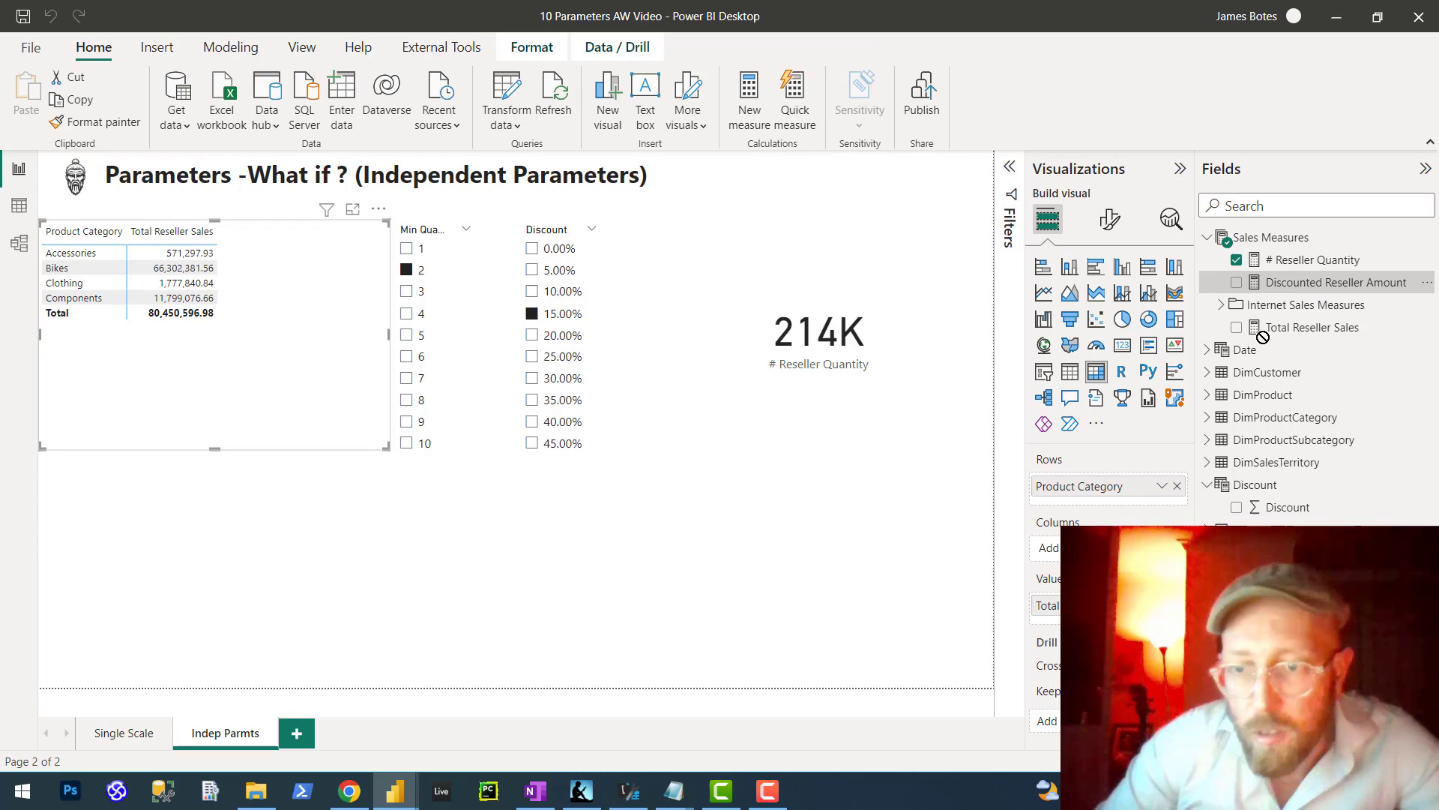
Add Discounted Reseller Amount to the matrix, then try quantity 5 and 9 with 25% and 45% discounts.
click(1237, 327)
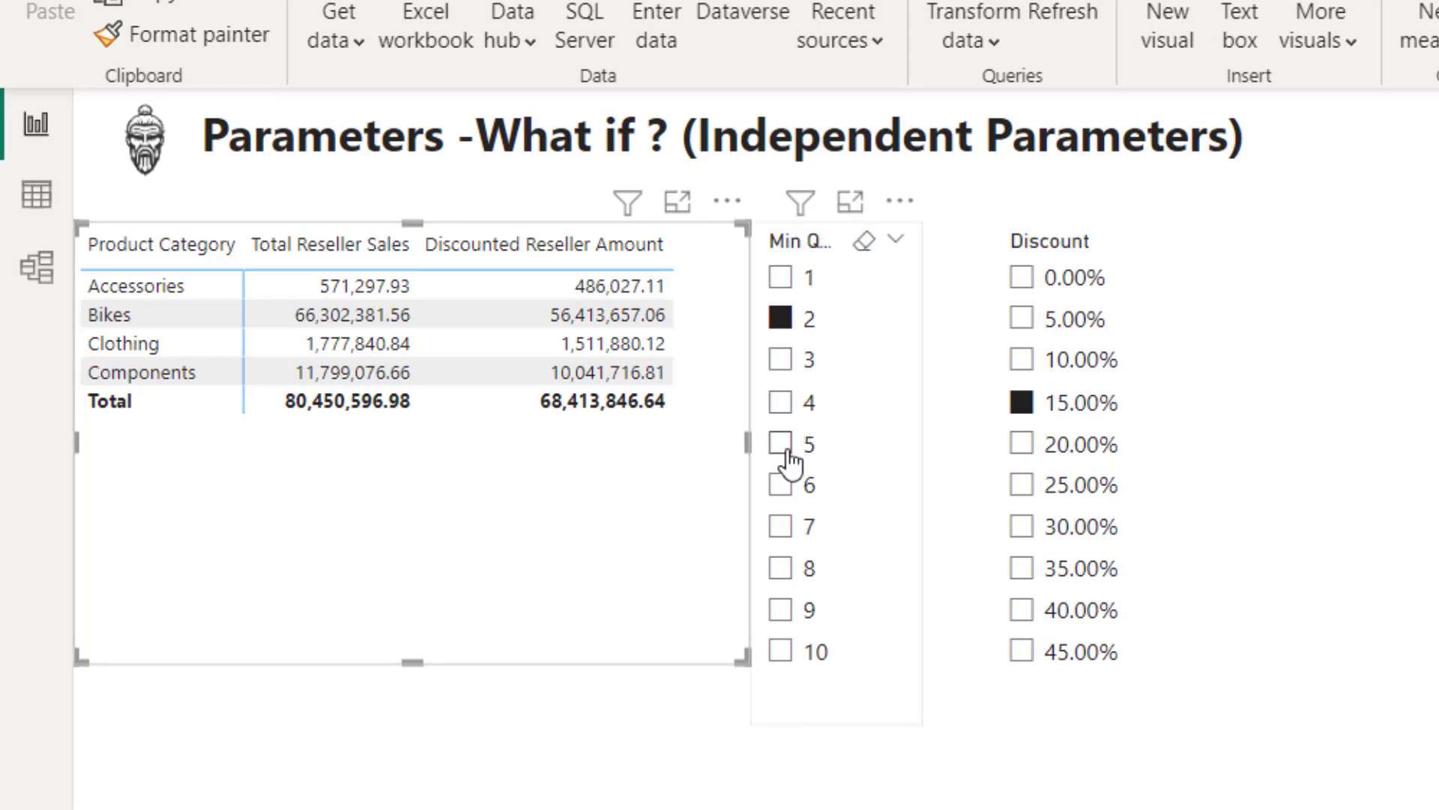
click(779, 442)
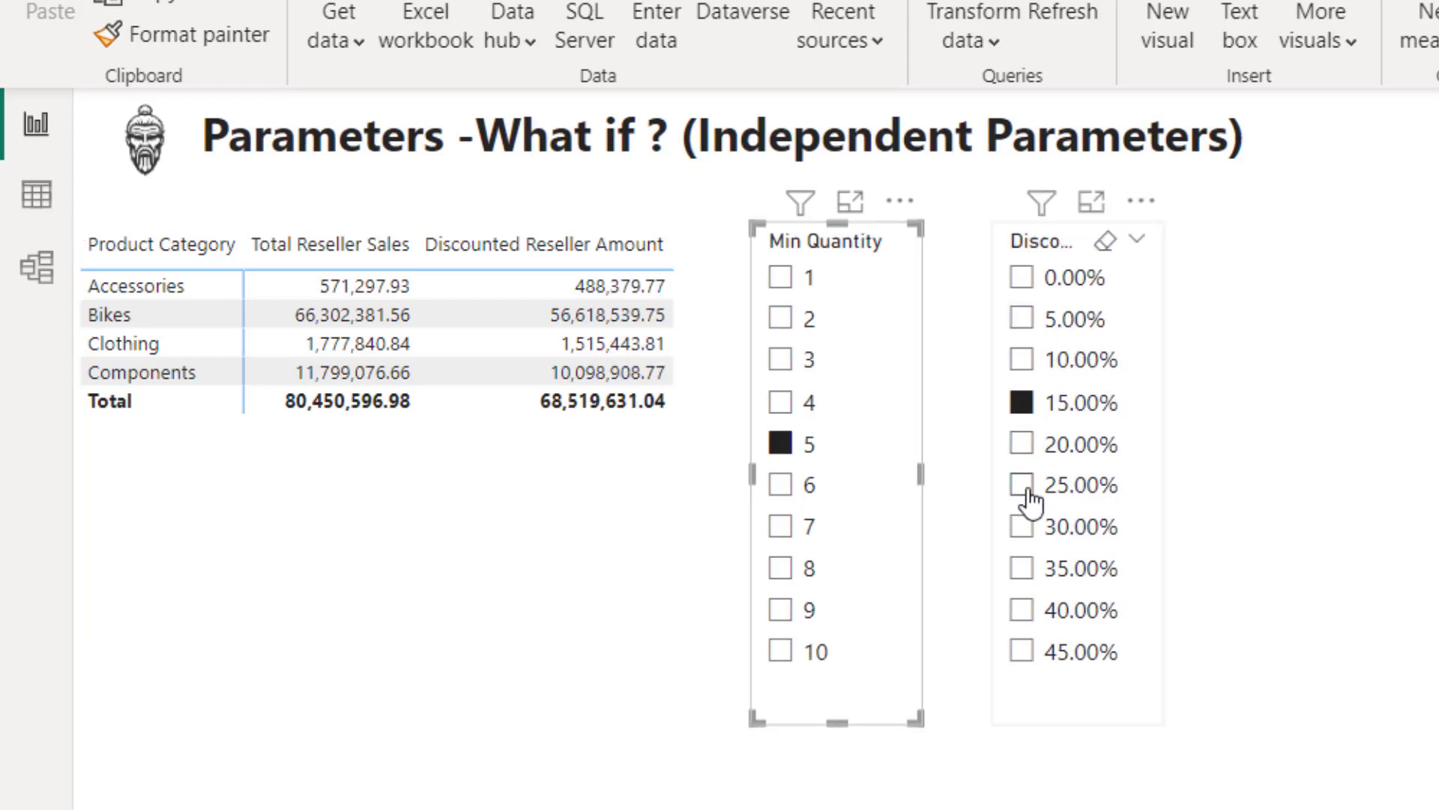
click(1021, 484)
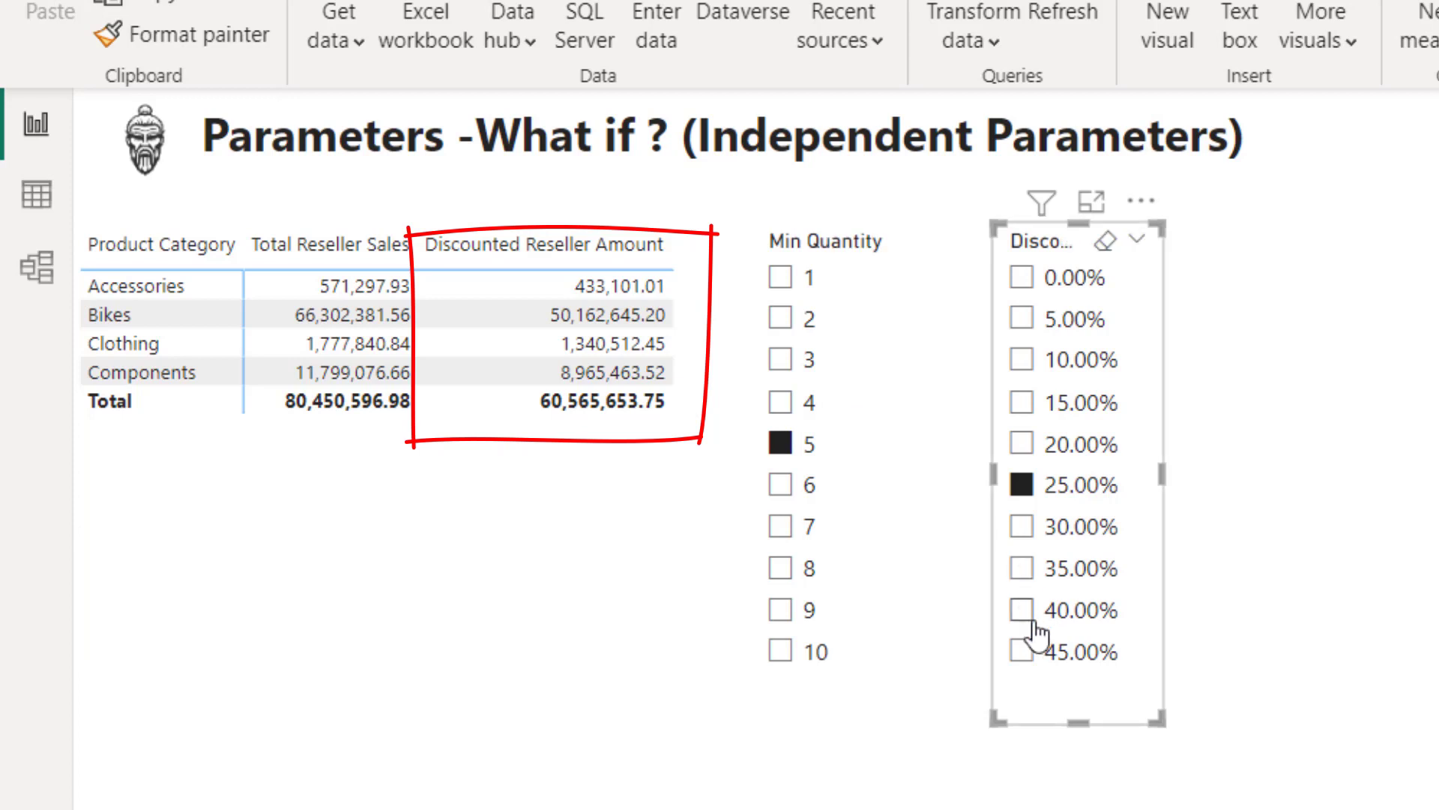
click(1021, 651)
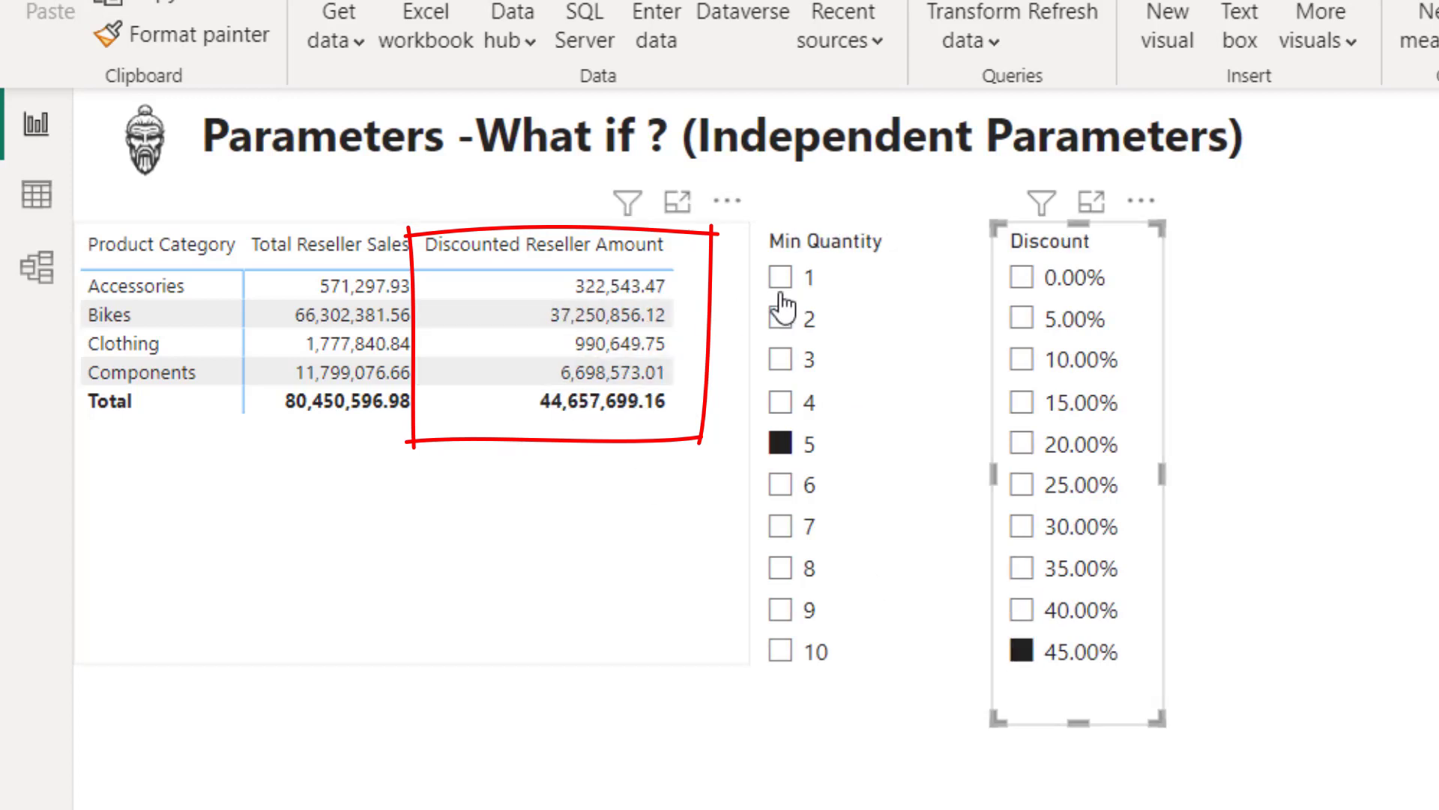
click(779, 610)
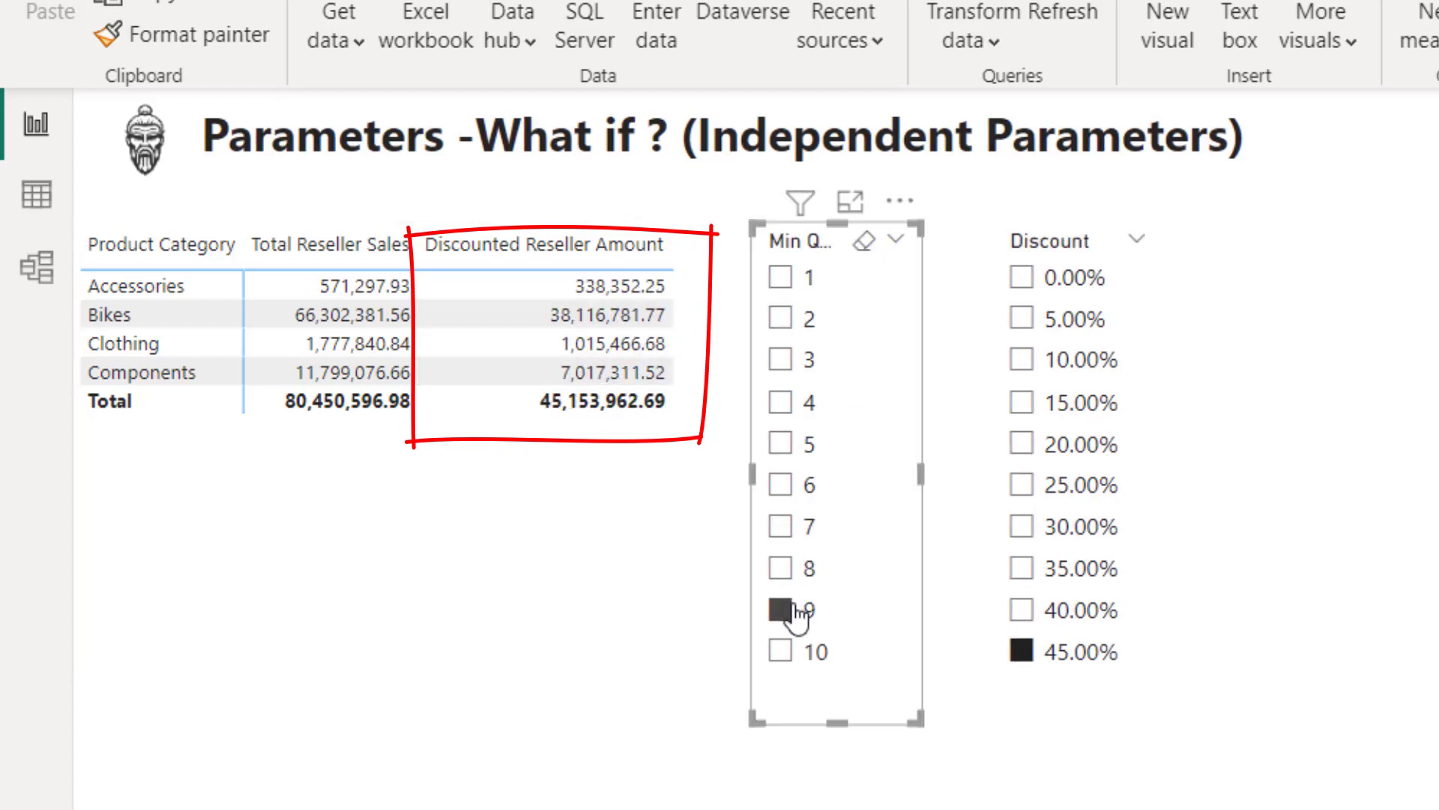